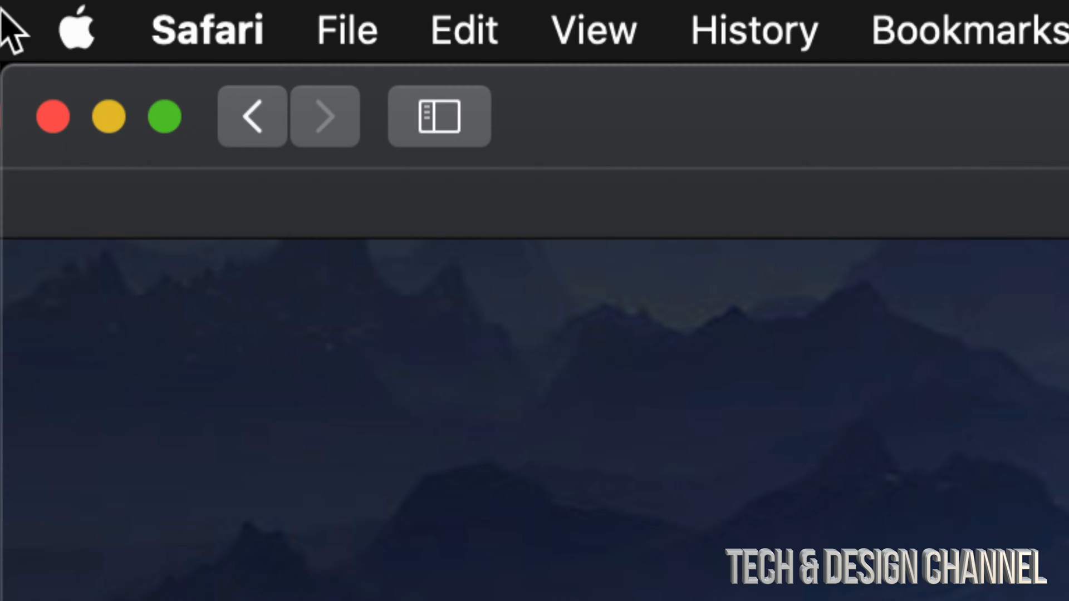
# Launch the App Store from the Apple menu while Safari is in front.
pyautogui.click(77, 30)
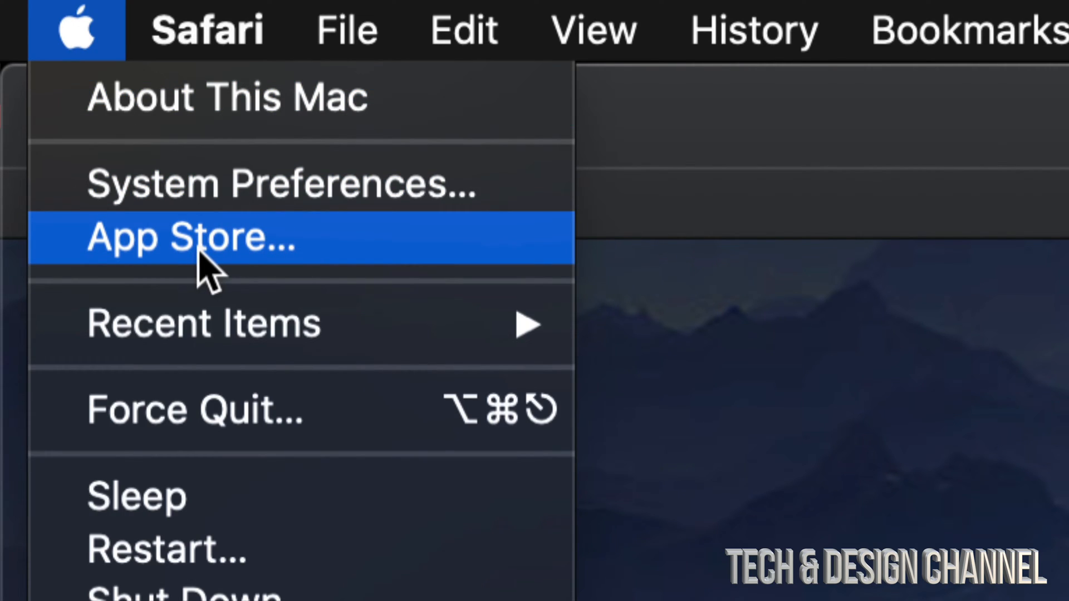
pyautogui.click(191, 237)
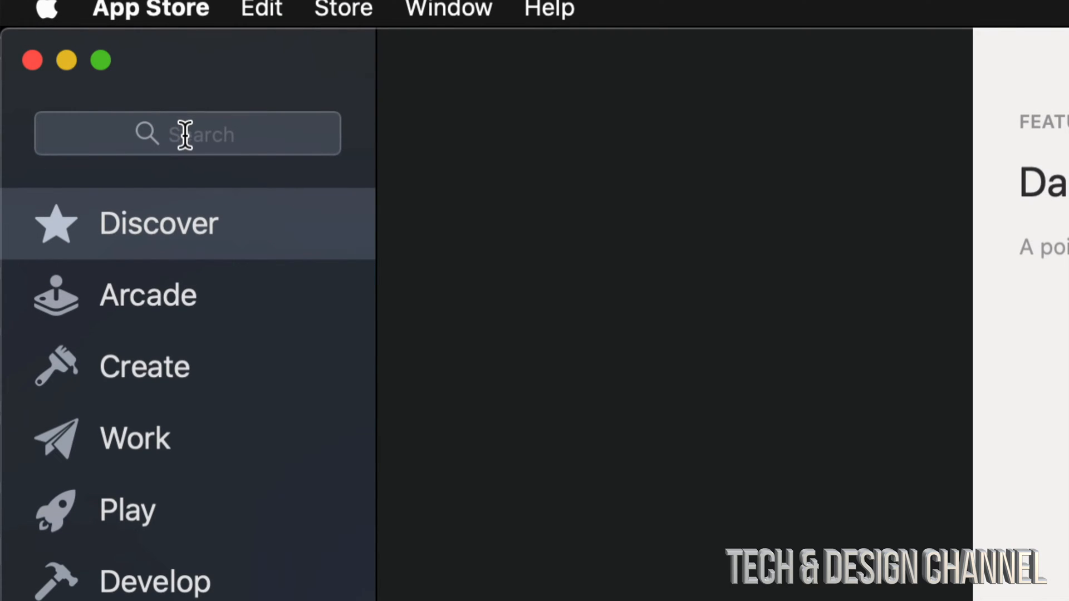
# Search the store for 'games' from the sidebar search field.
pyautogui.click(188, 133)
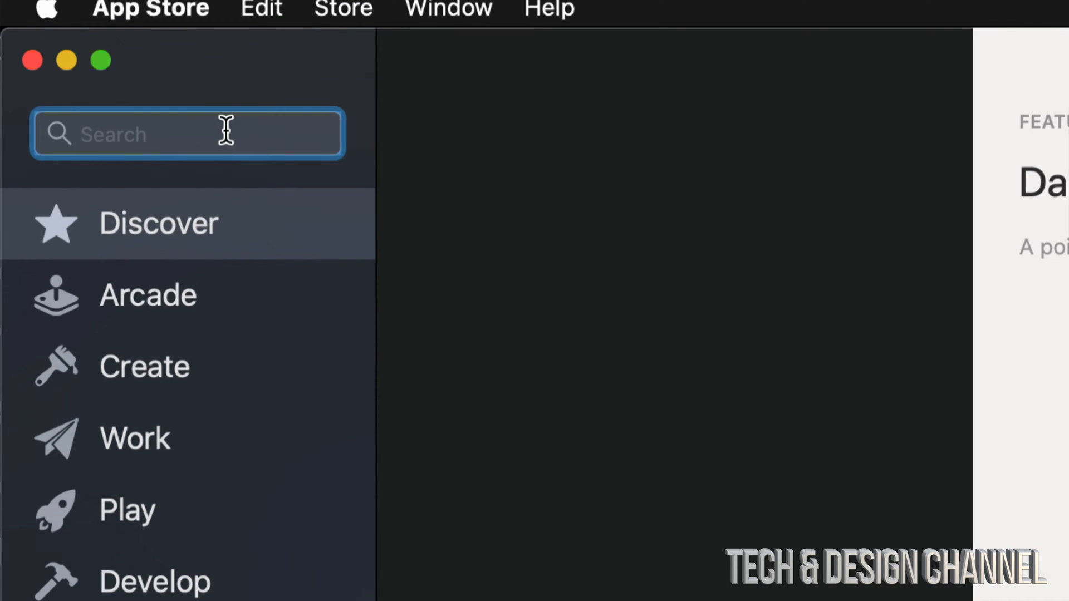
pyautogui.click(188, 134)
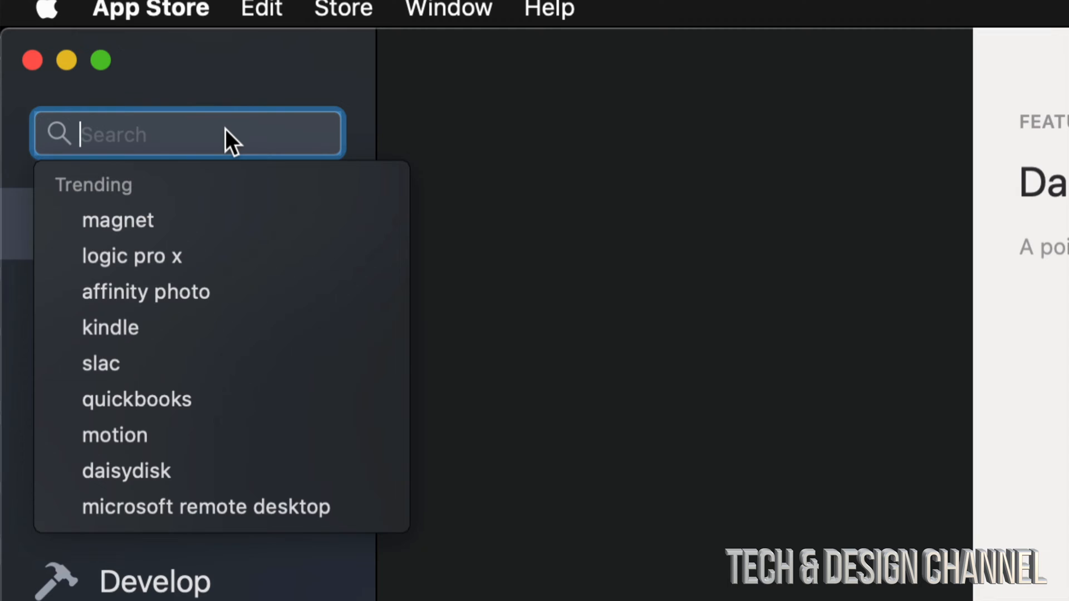
pyautogui.write('games')
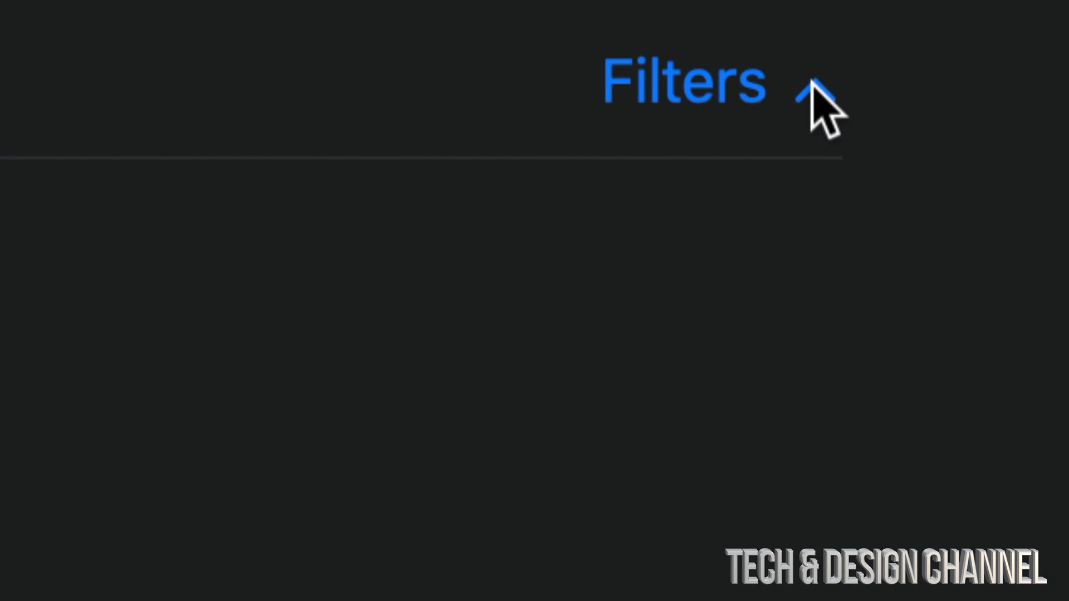
# Filter the games results by price to Free only.
pyautogui.click(806, 64)
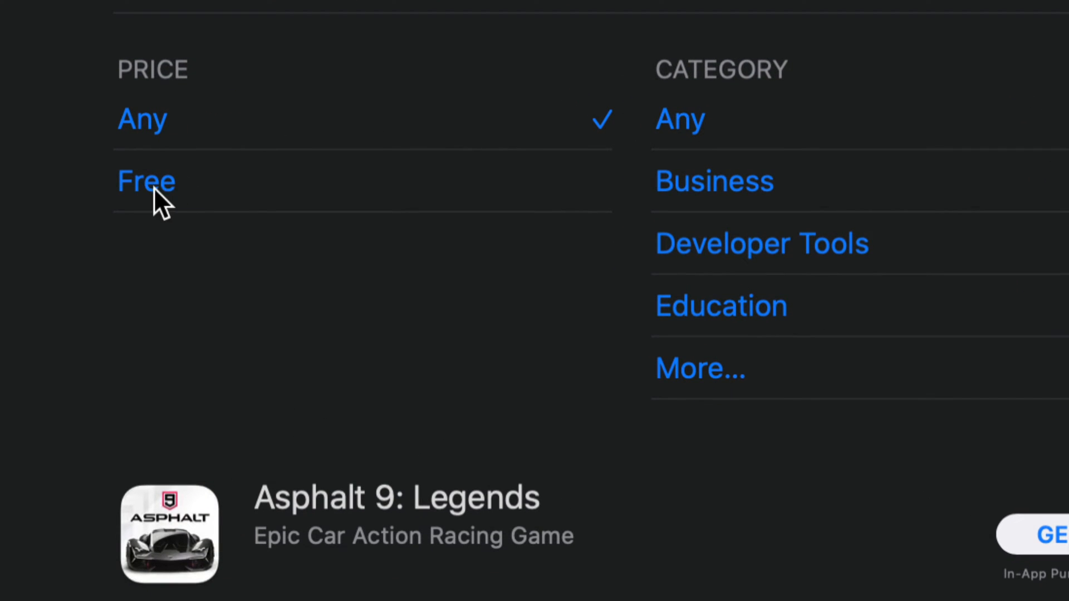
pyautogui.click(145, 180)
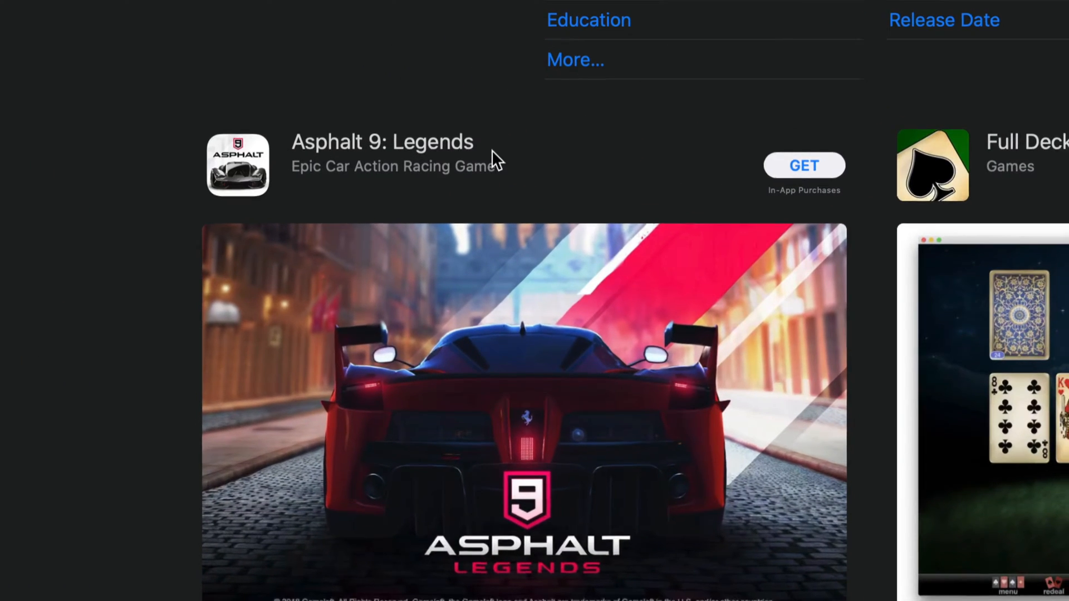
# Scroll down the free games results to reach Dinosaur Safari: Online Evo.
pyautogui.hscroll(3)
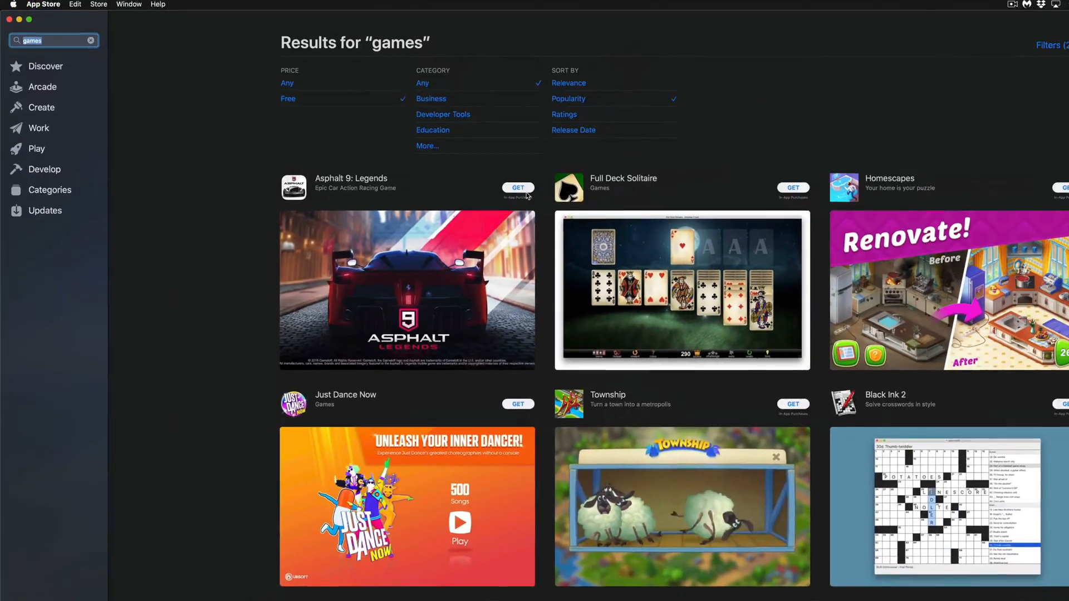
pyautogui.scroll(-3)
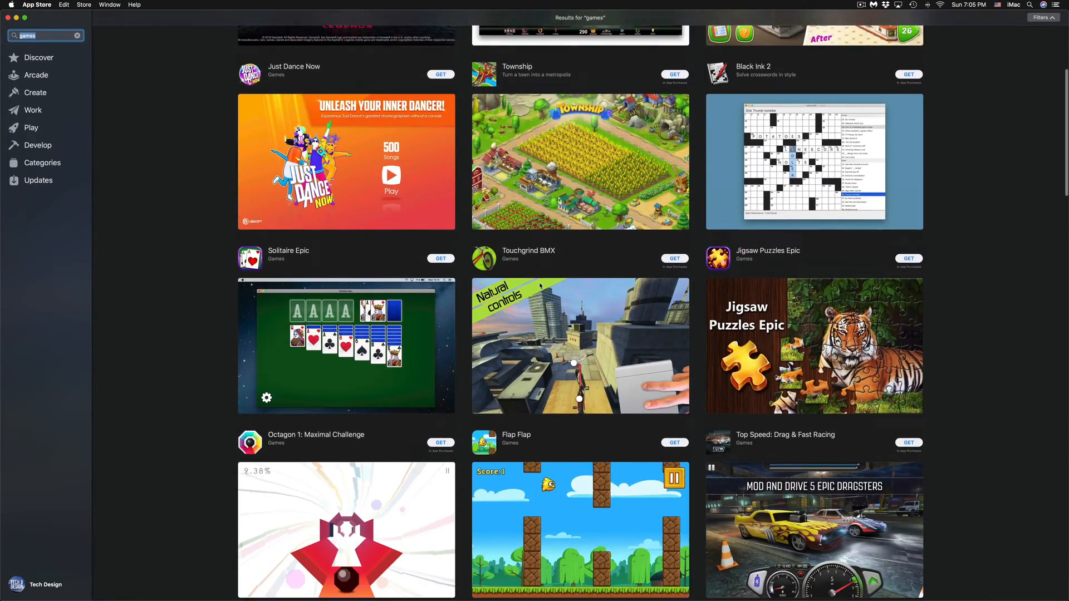
pyautogui.scroll(-3)
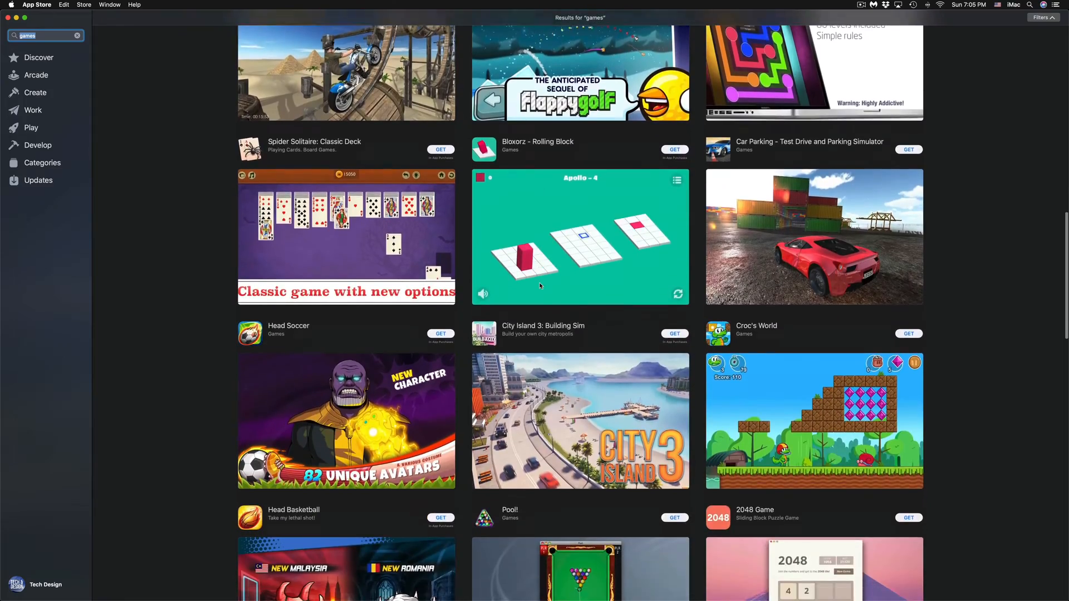
pyautogui.scroll(-3)
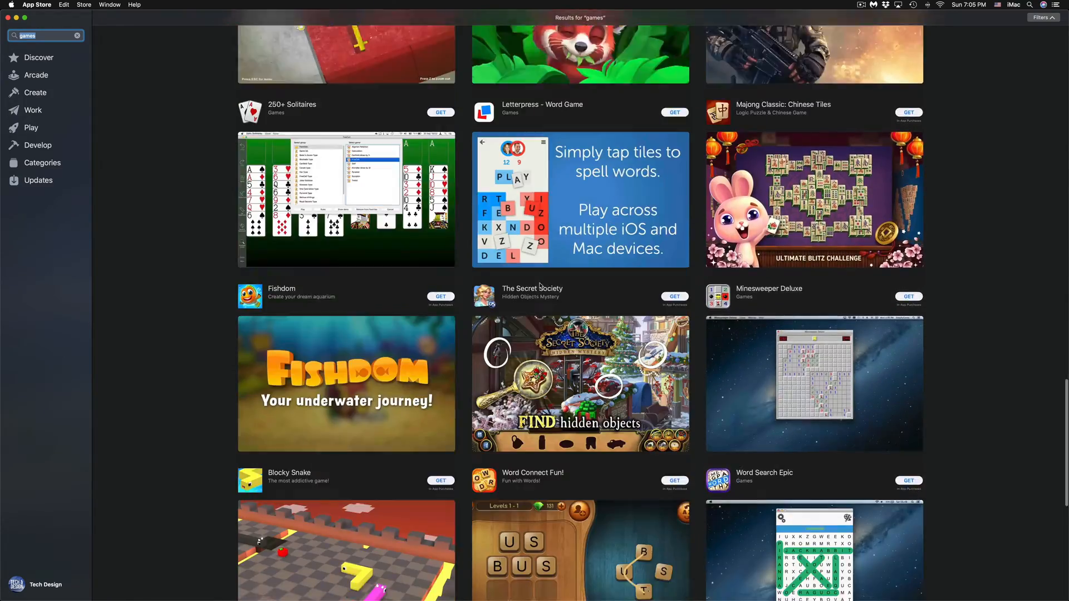
pyautogui.scroll(-3)
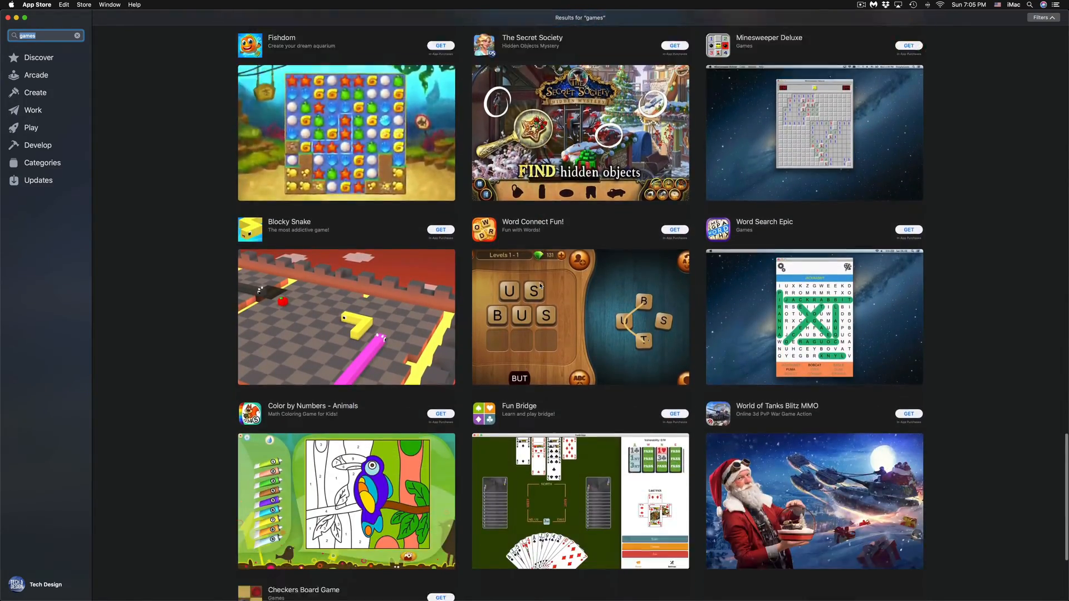
pyautogui.scroll(-3)
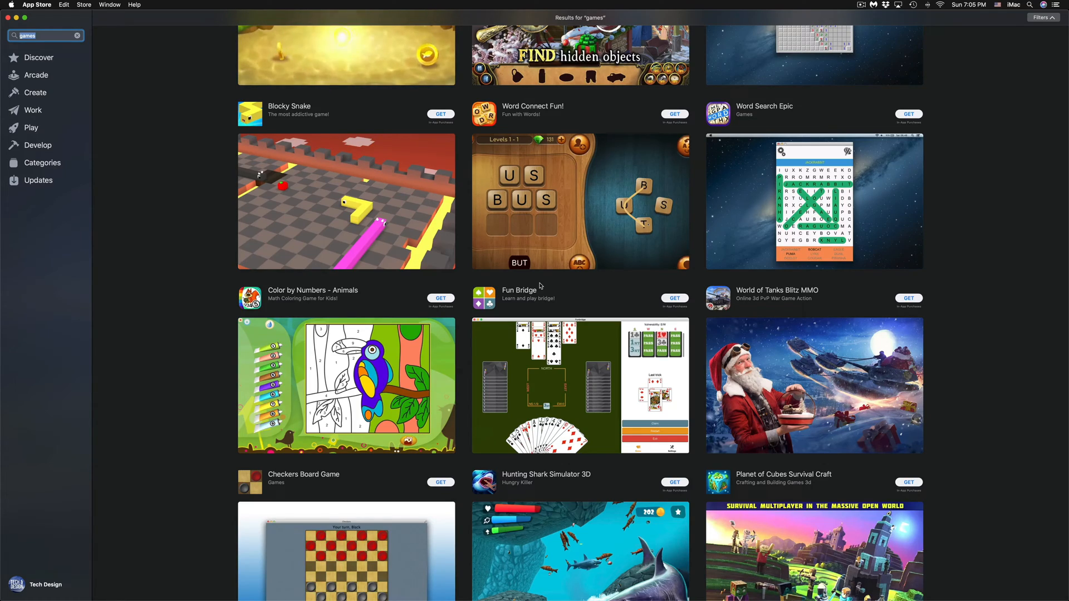
pyautogui.scroll(-3)
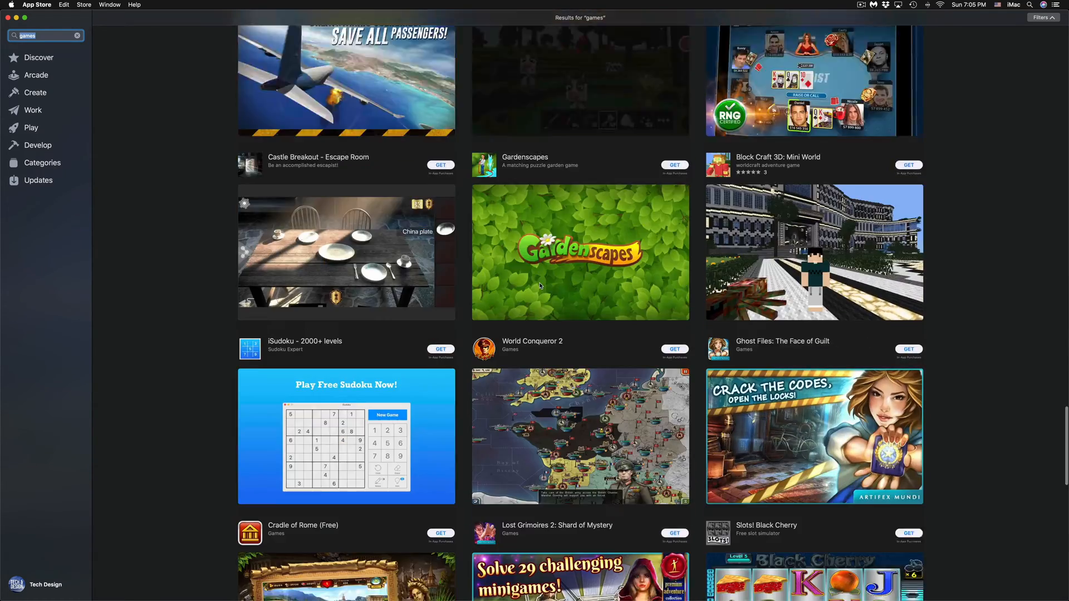
pyautogui.scroll(-3)
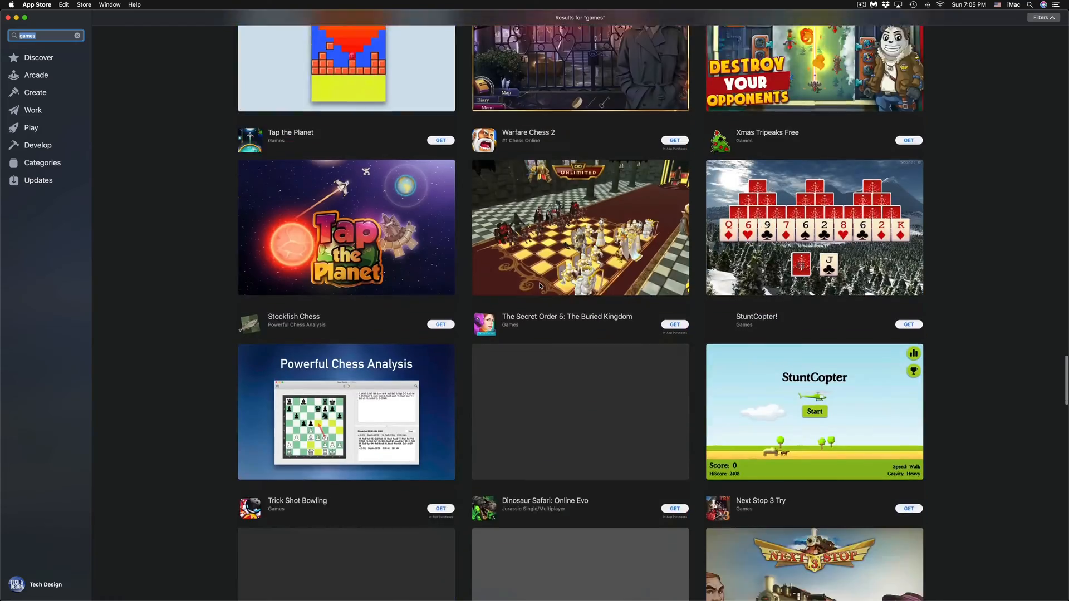
pyautogui.scroll(-3)
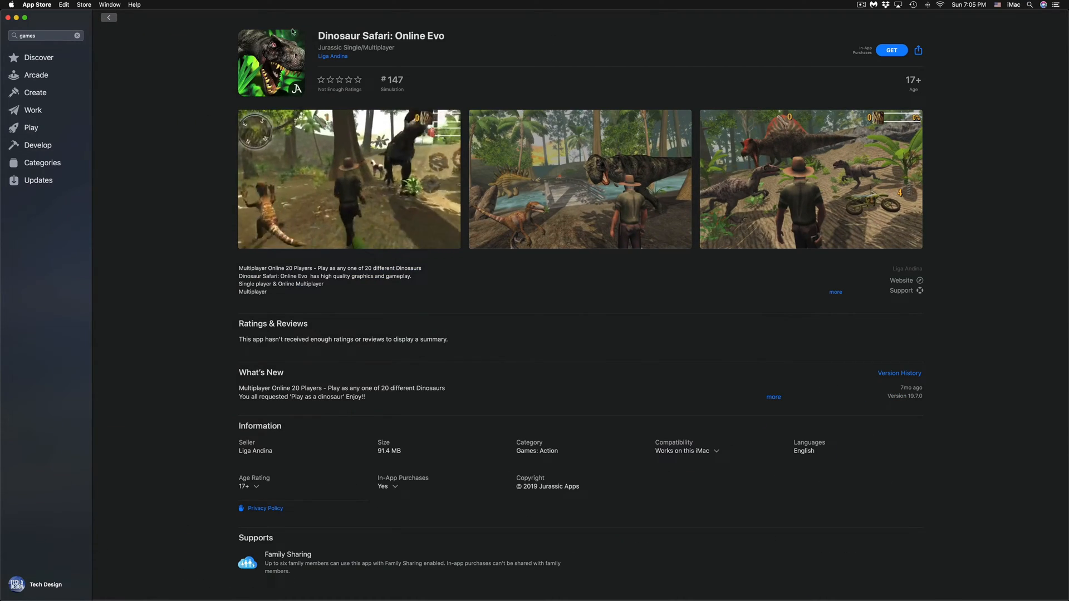
# Go back to the free games results and move to Asphalt 9: Legends.
pyautogui.click(108, 18)
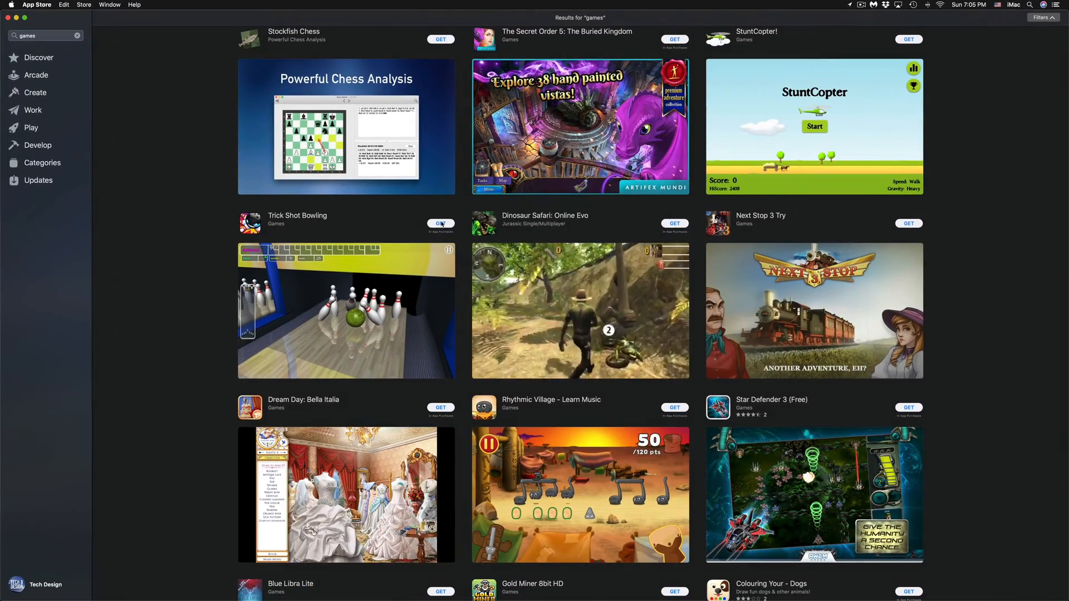
pyautogui.scroll(-3)
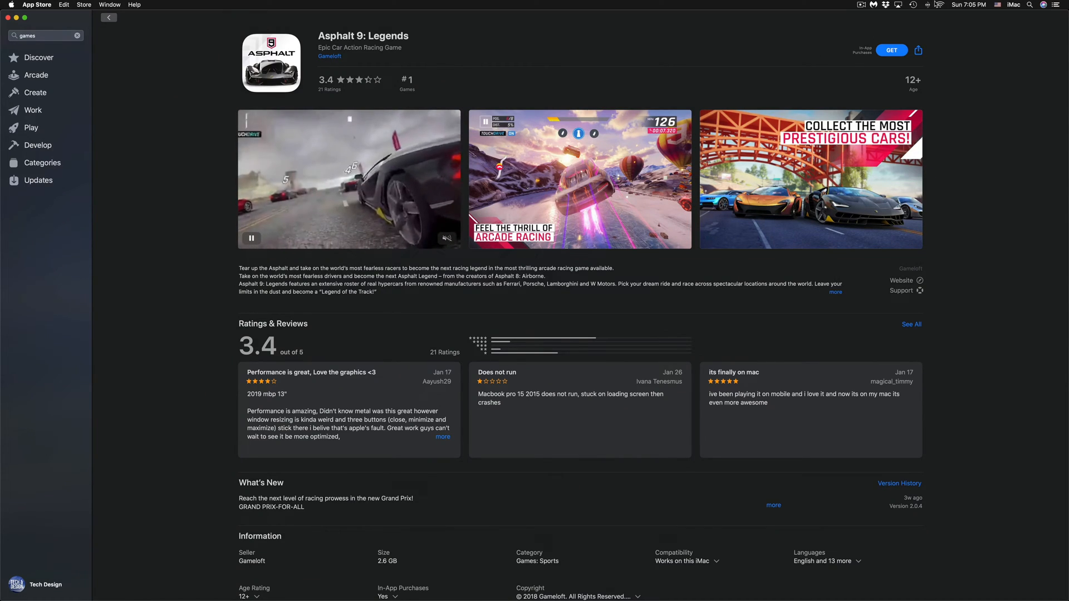
# Get and install Asphalt 9: Legends, then scroll through its description.
pyautogui.click(891, 50)
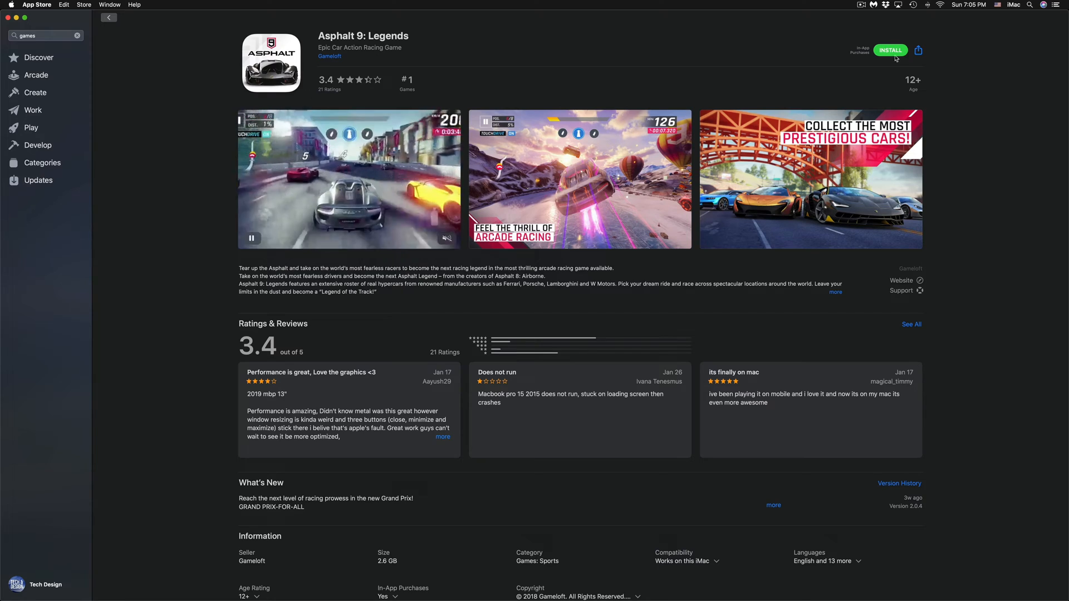
pyautogui.click(890, 50)
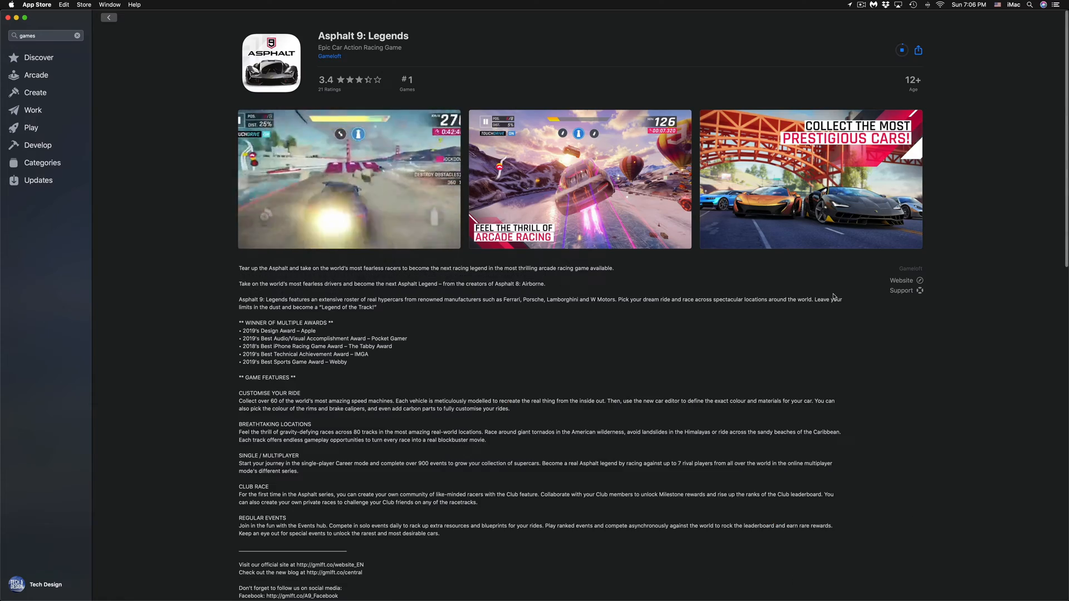
pyautogui.scroll(-3)
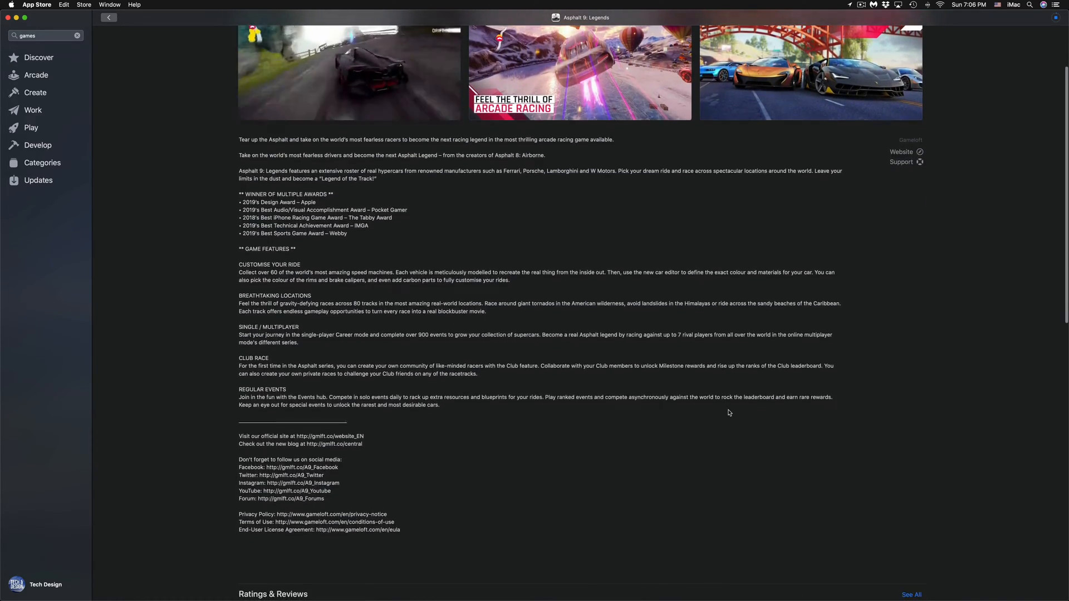
pyautogui.scroll(-3)
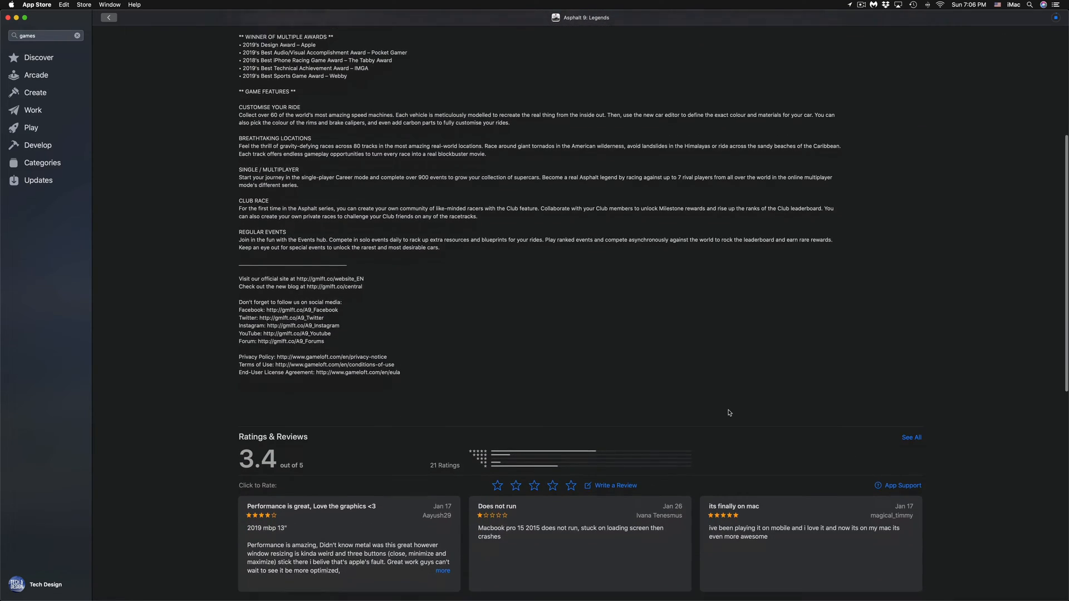
pyautogui.scroll(-3)
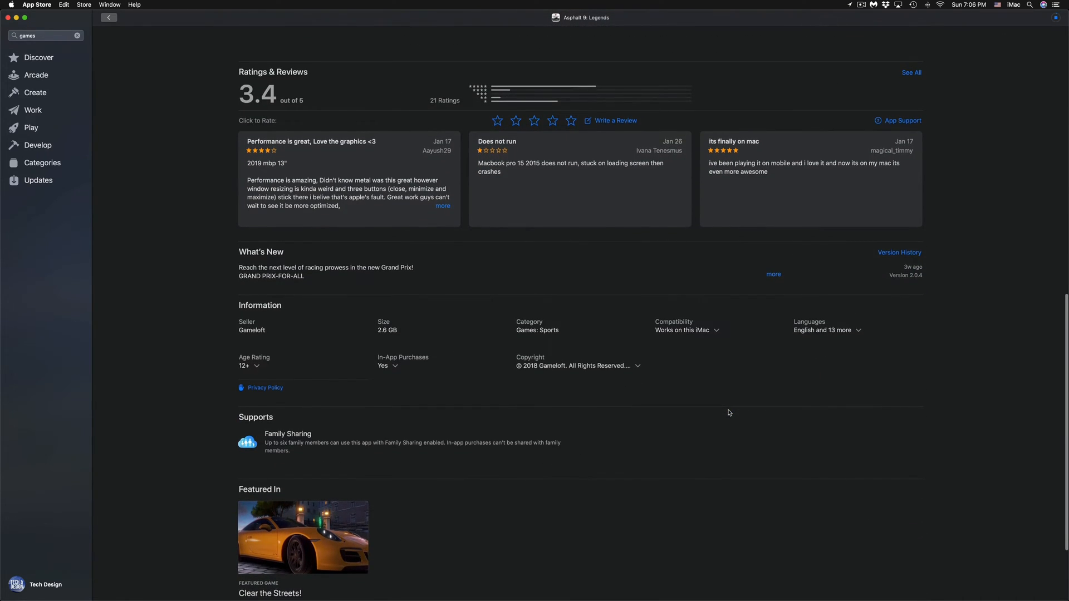
pyautogui.scroll(-3)
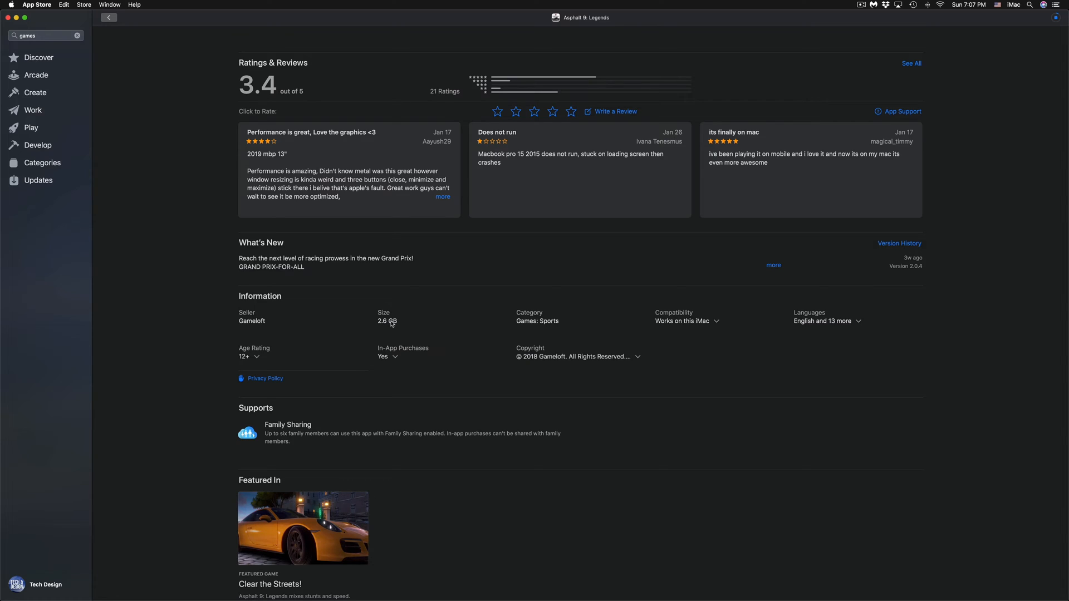
pyautogui.scroll(3)
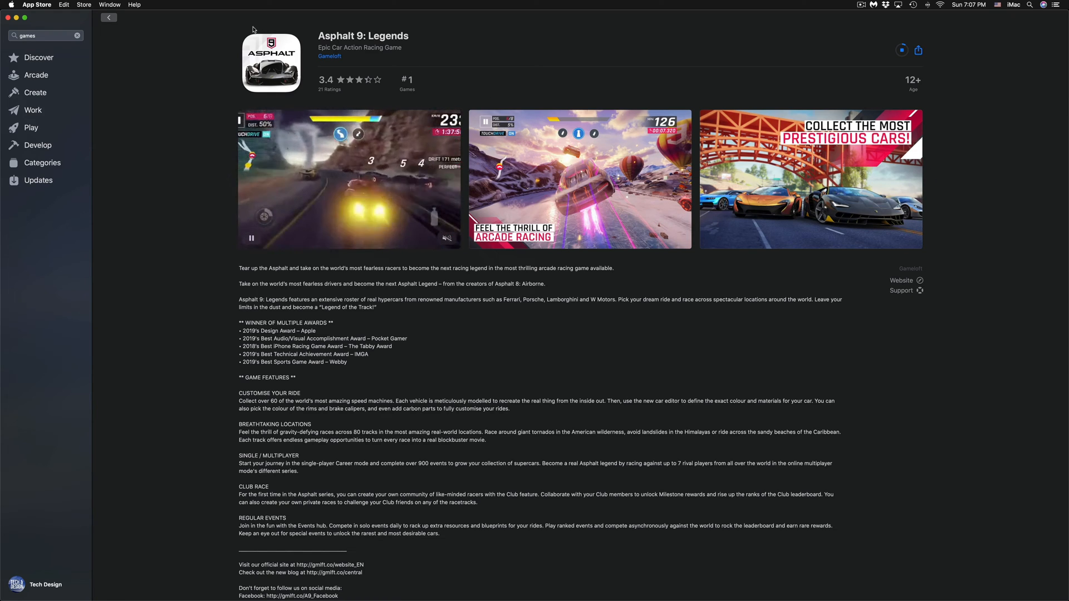
# Return to the results, get Full Deck Solitaire, and scroll the list.
pyautogui.click(108, 17)
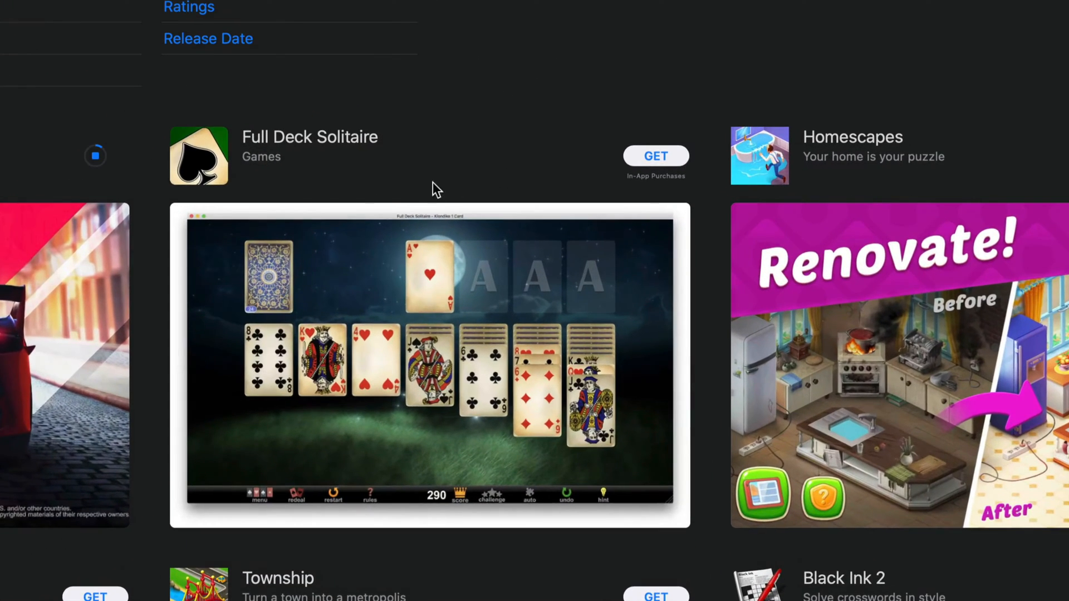
pyautogui.moveTo(668, 166)
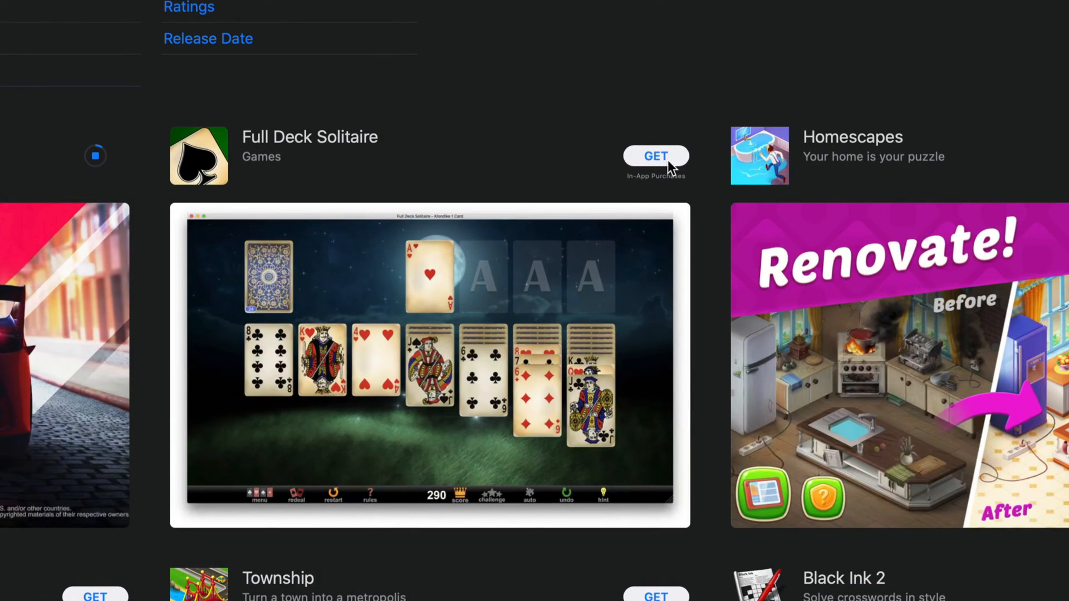
pyautogui.click(655, 155)
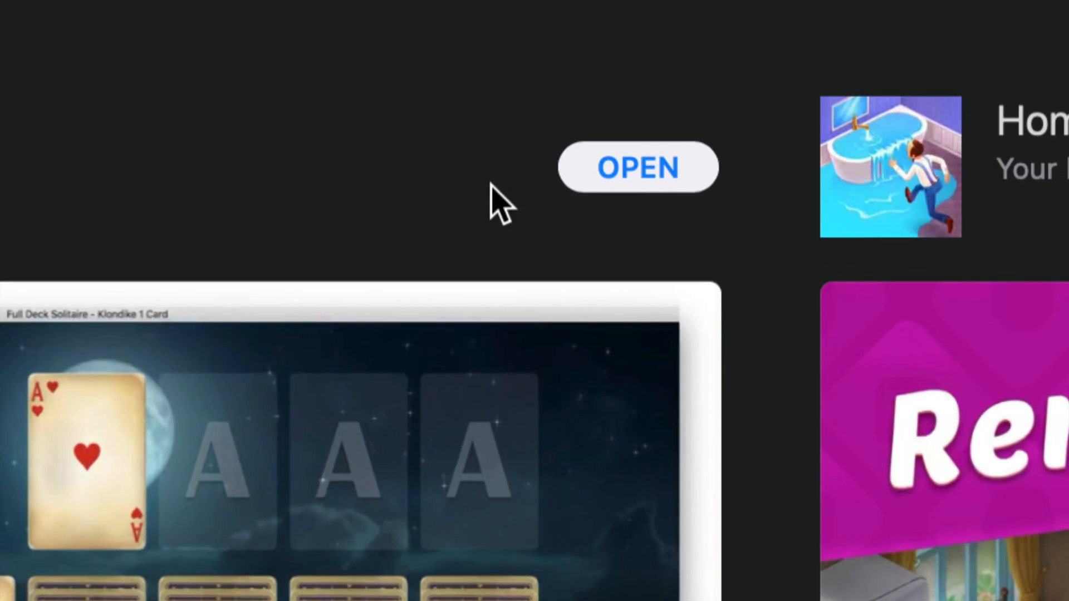
pyautogui.scroll(-3)
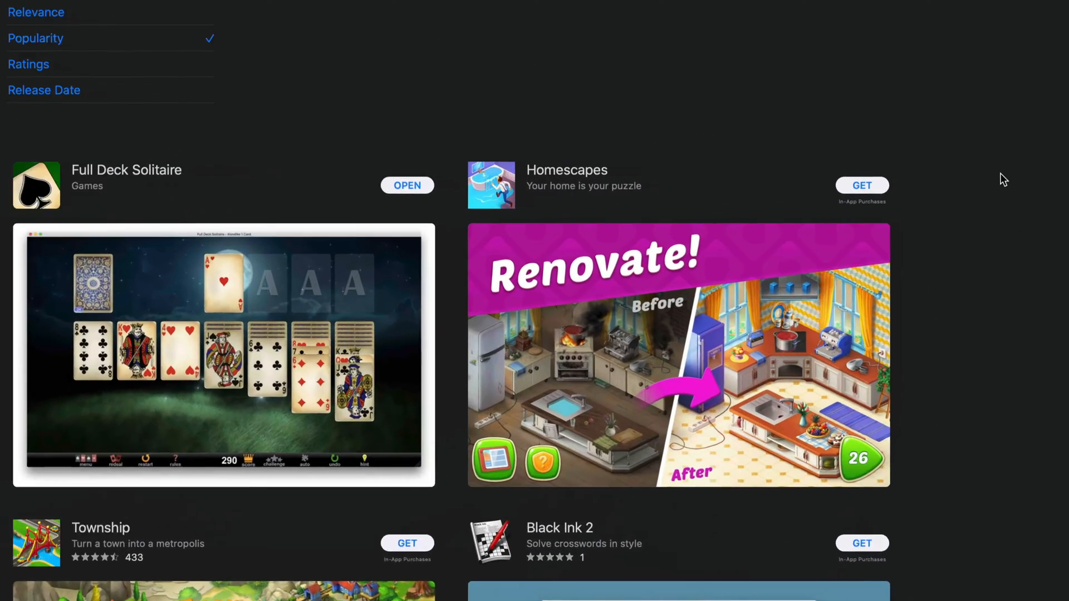
# Get and install Homescapes from the games results.
pyautogui.click(862, 185)
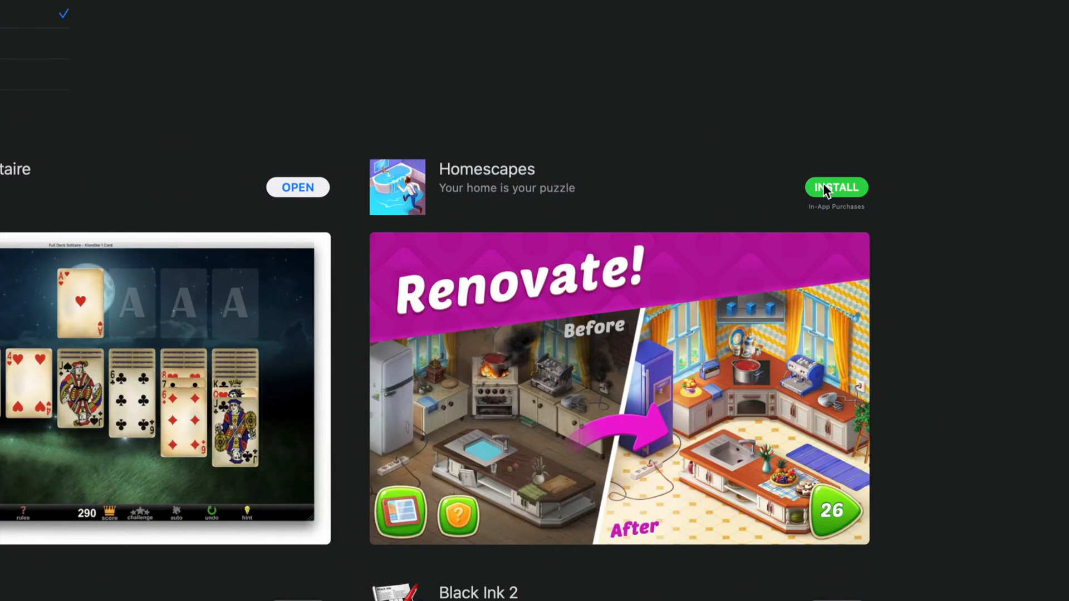
pyautogui.click(836, 187)
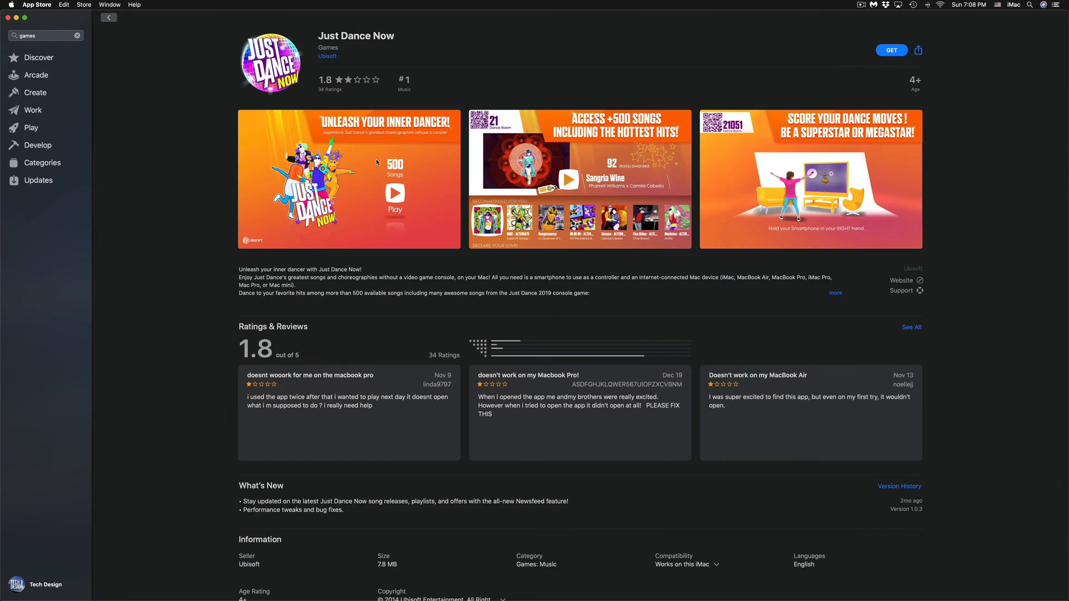
# Get and install Just Dance Now, then return to the results.
pyautogui.click(349, 178)
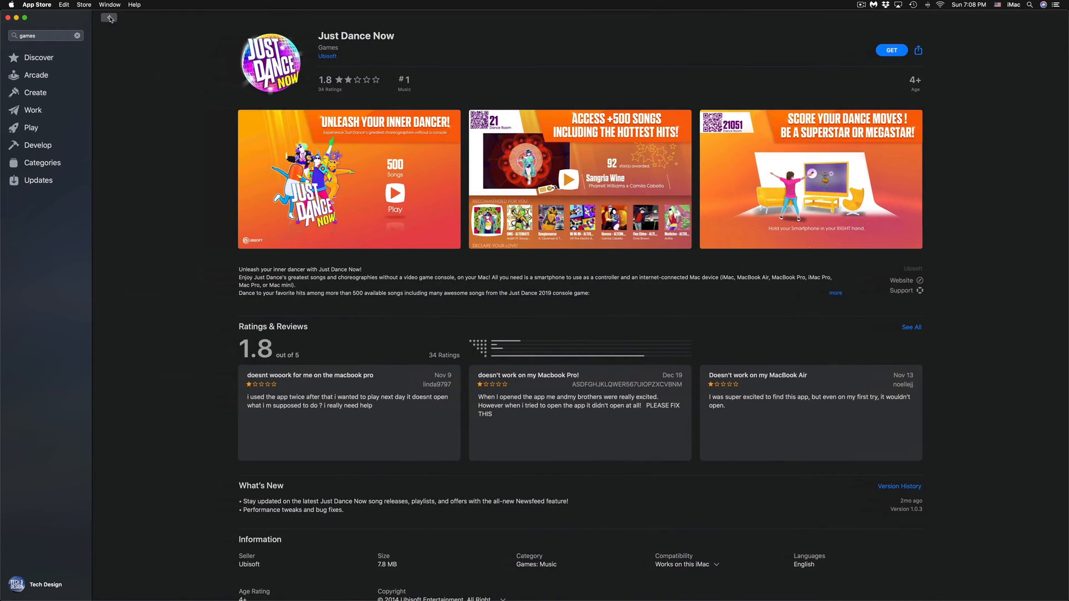
pyautogui.click(890, 50)
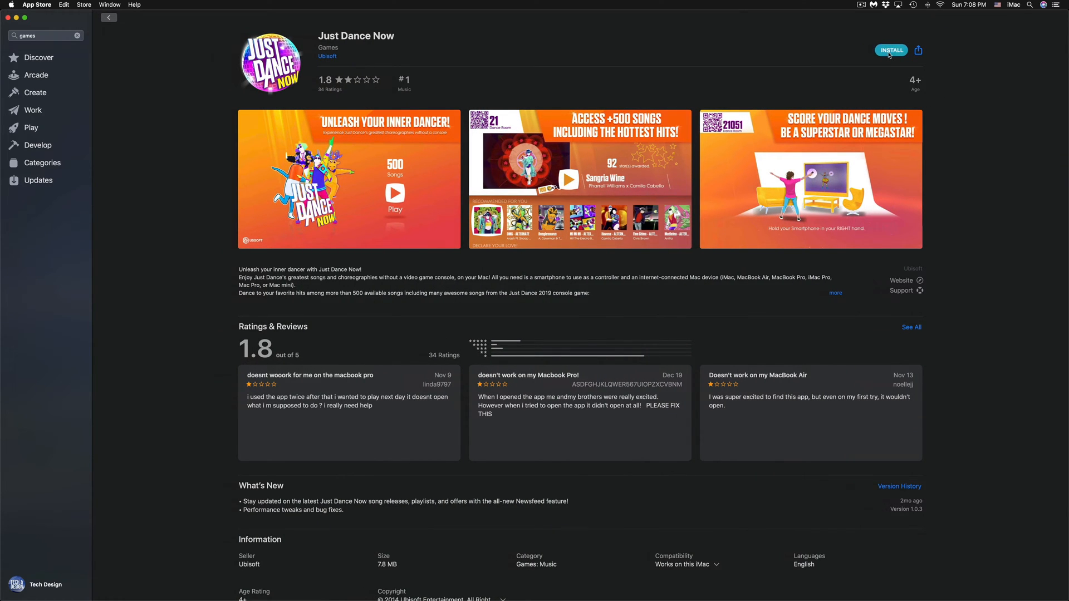
pyautogui.click(890, 49)
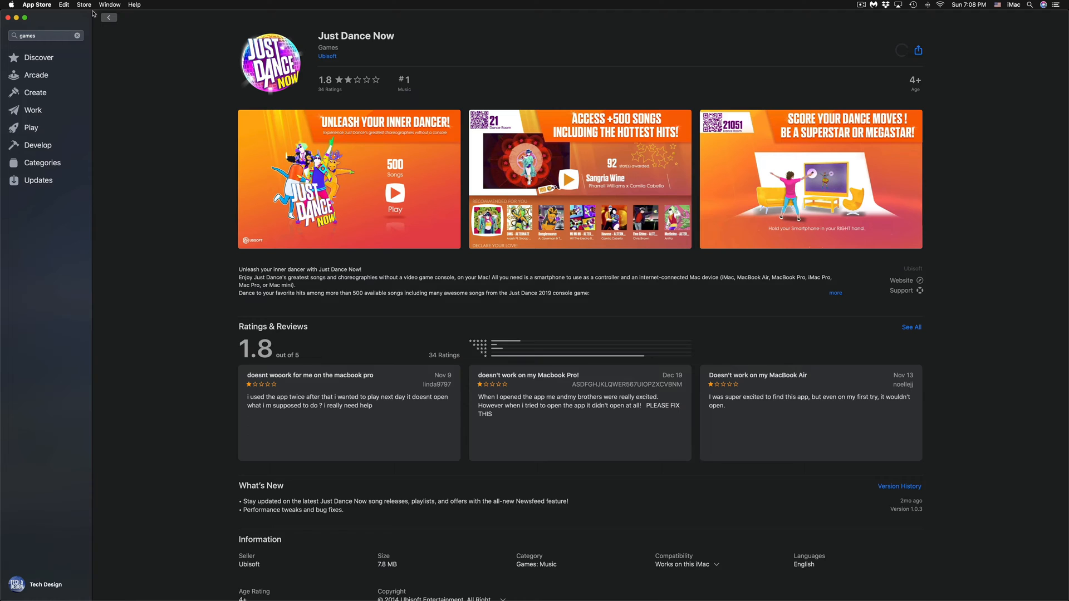
pyautogui.click(107, 18)
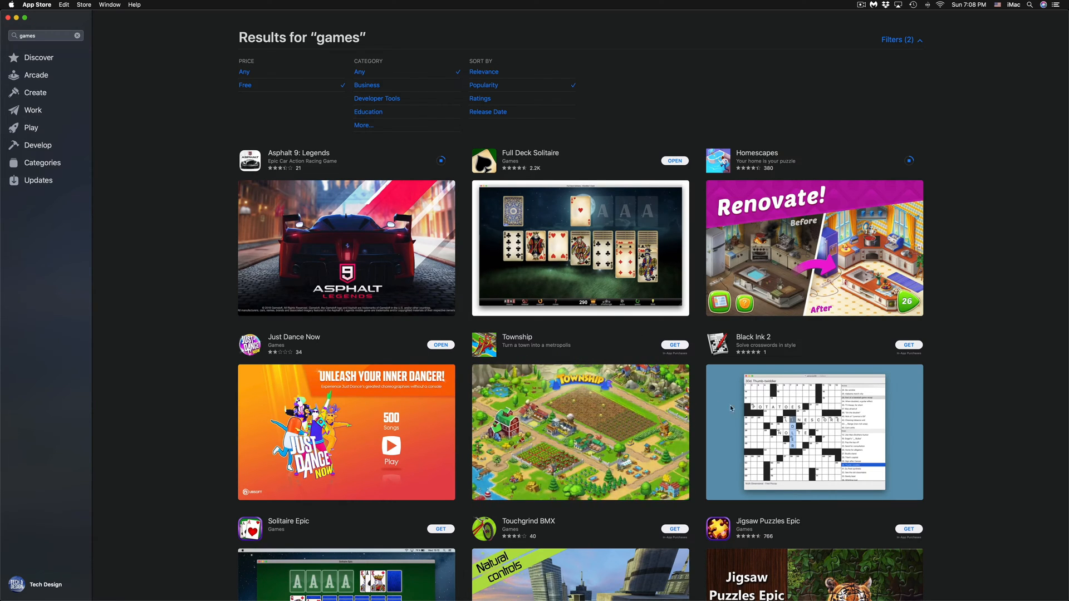
# Start downloading Township and Black Ink 2 from the results list.
pyautogui.scroll(-3)
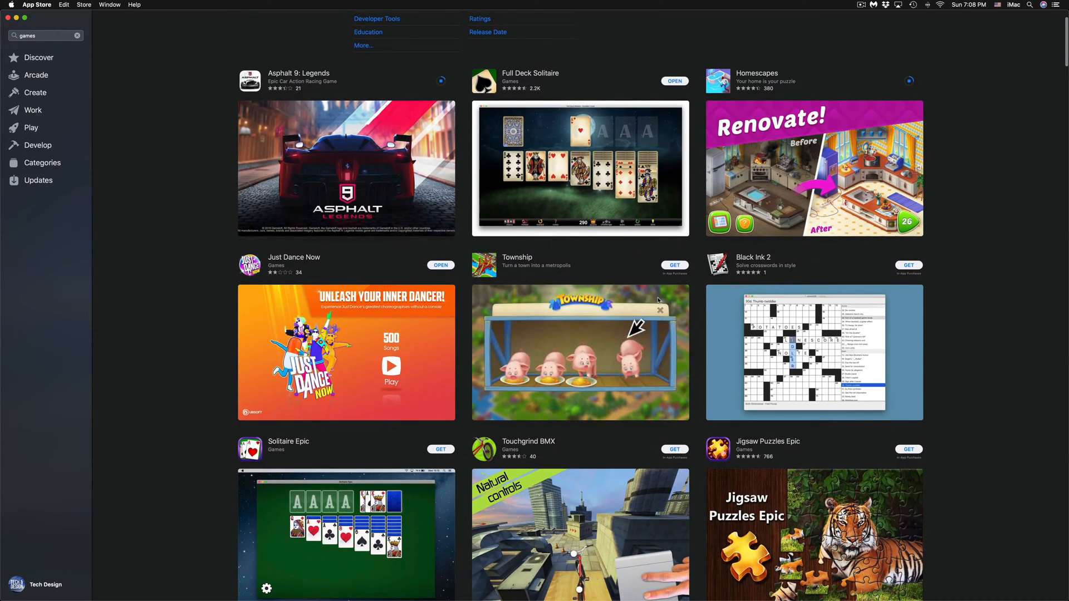
pyautogui.click(674, 264)
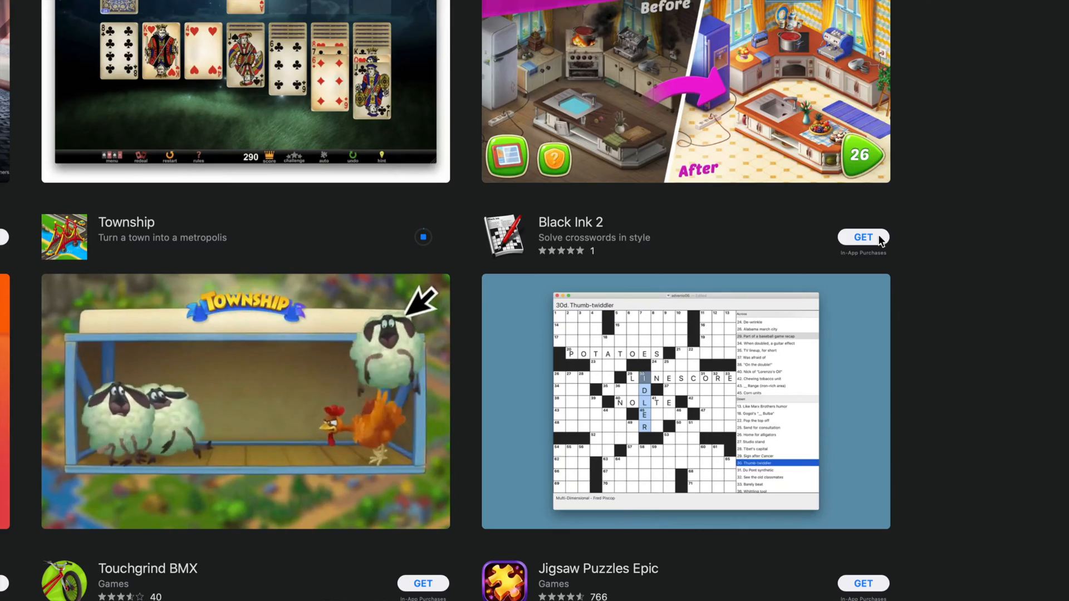
pyautogui.click(862, 237)
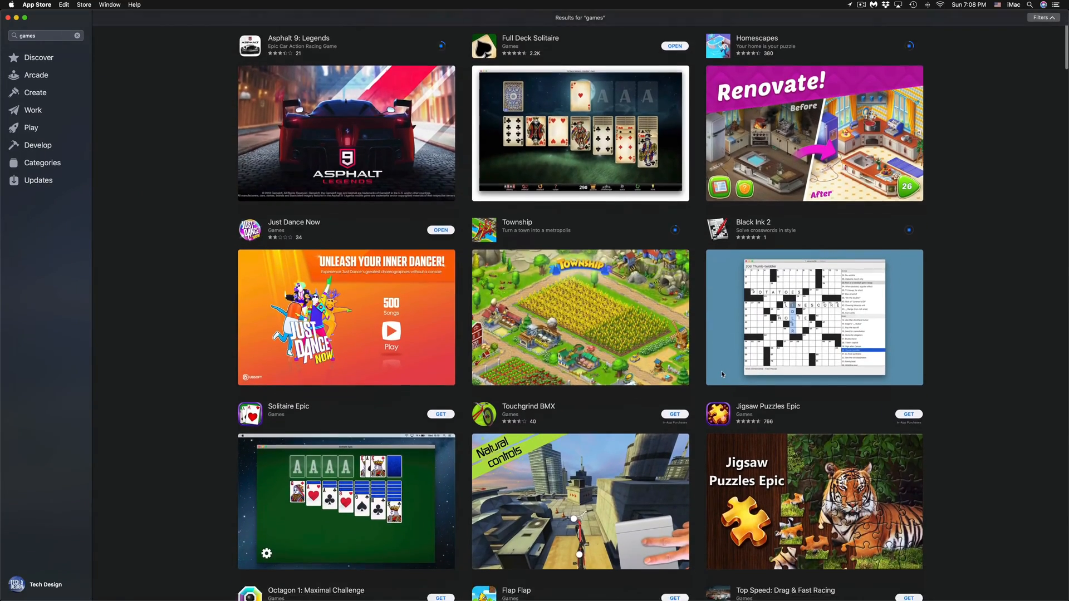
# Get Code Of War: Shooter Online further down the games results, then return to the list.
pyautogui.scroll(-3)
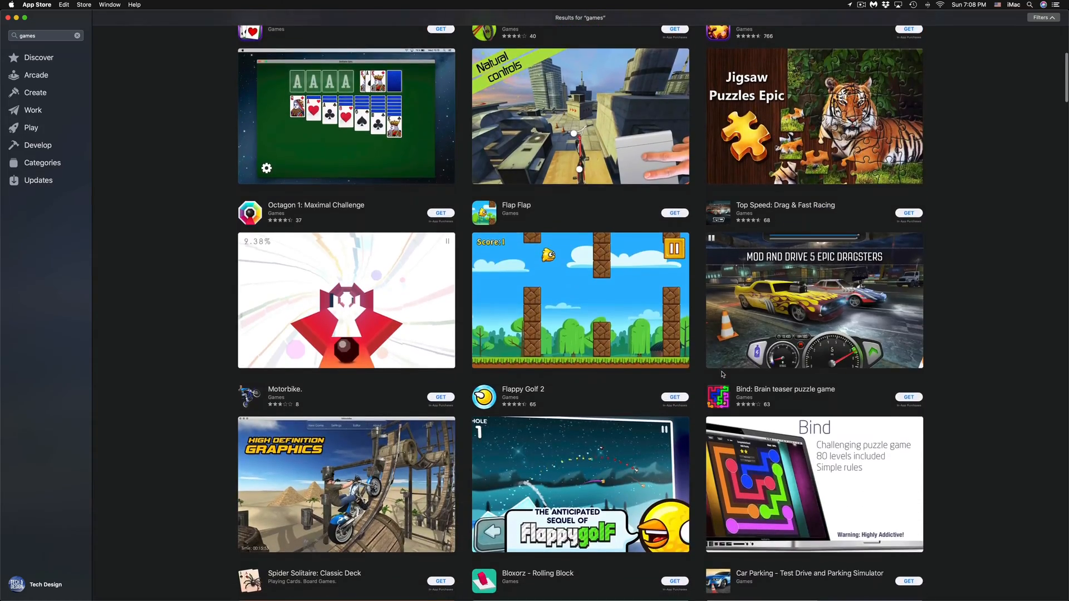
pyautogui.scroll(-3)
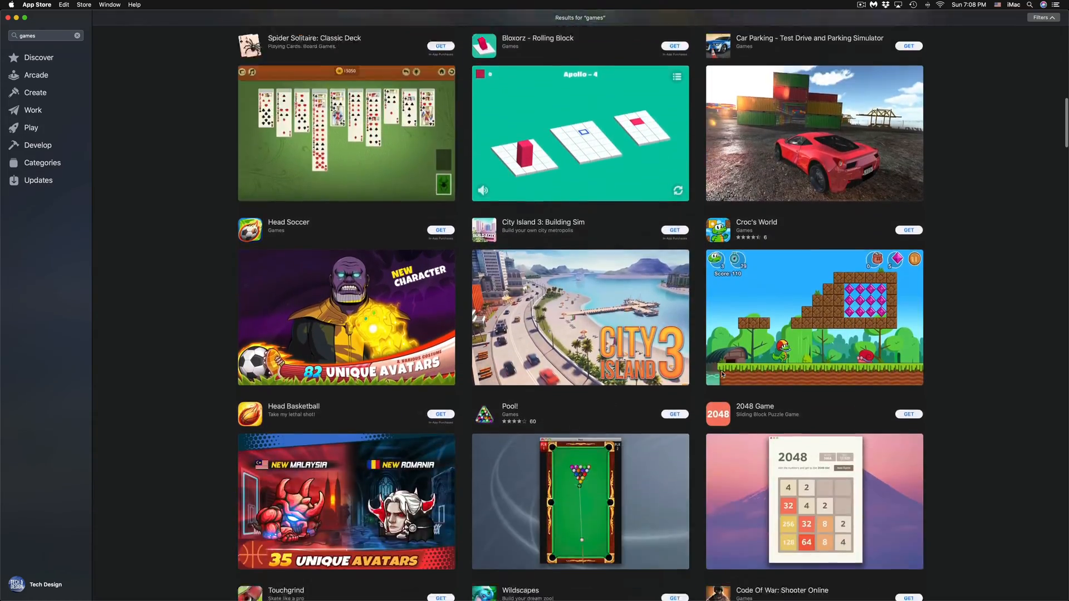
pyautogui.scroll(-3)
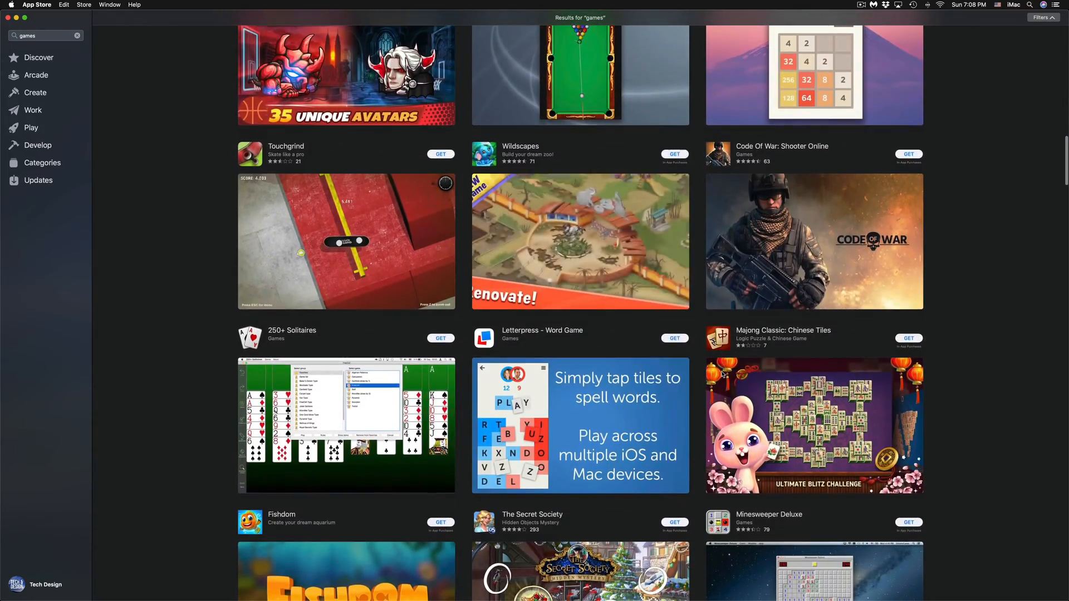
pyautogui.scroll(-3)
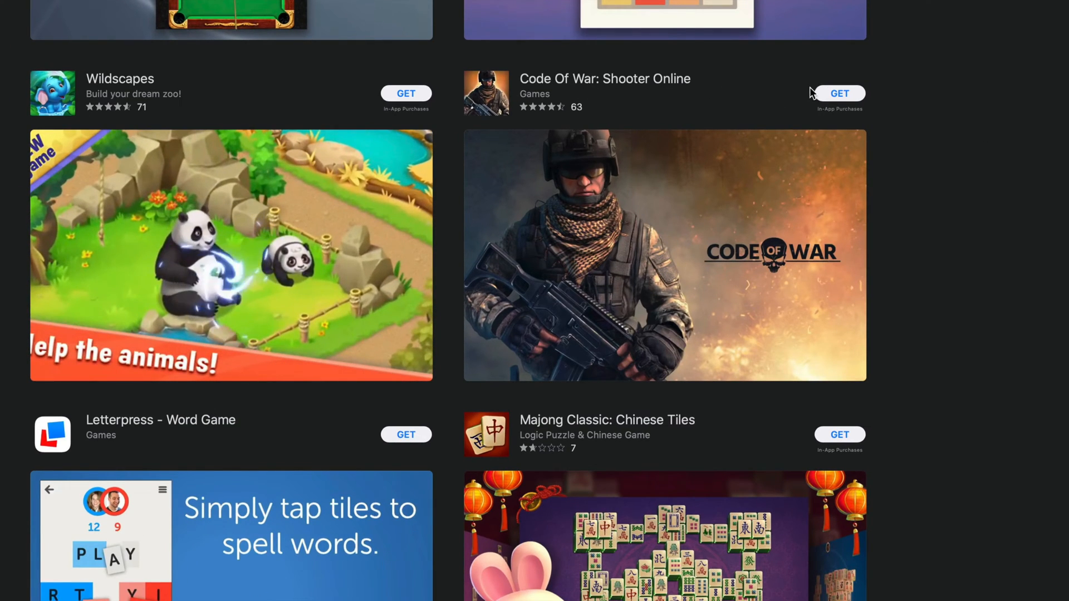
pyautogui.click(839, 93)
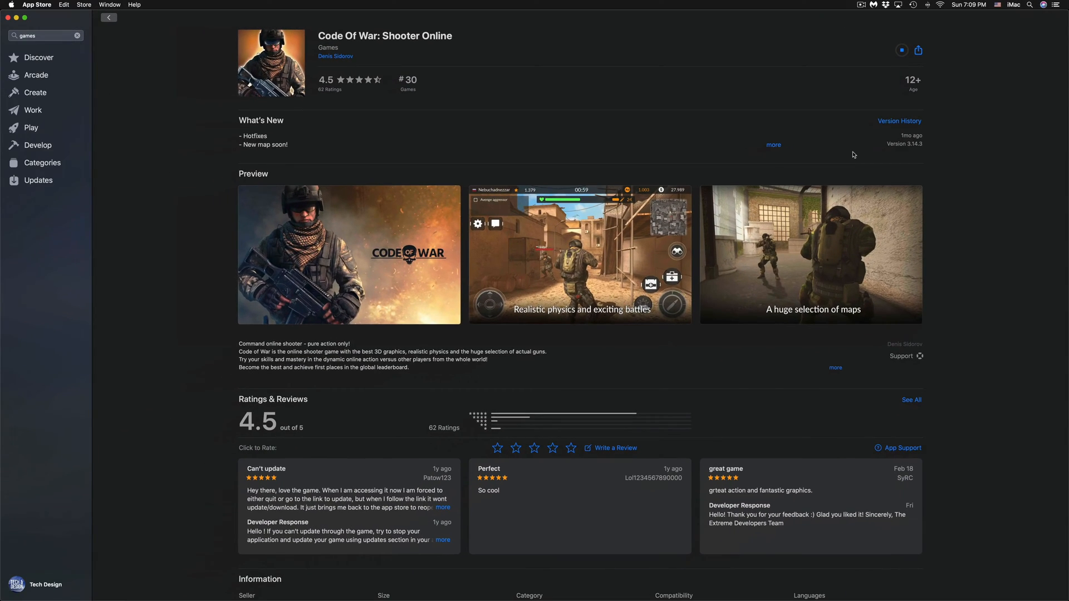
pyautogui.click(109, 18)
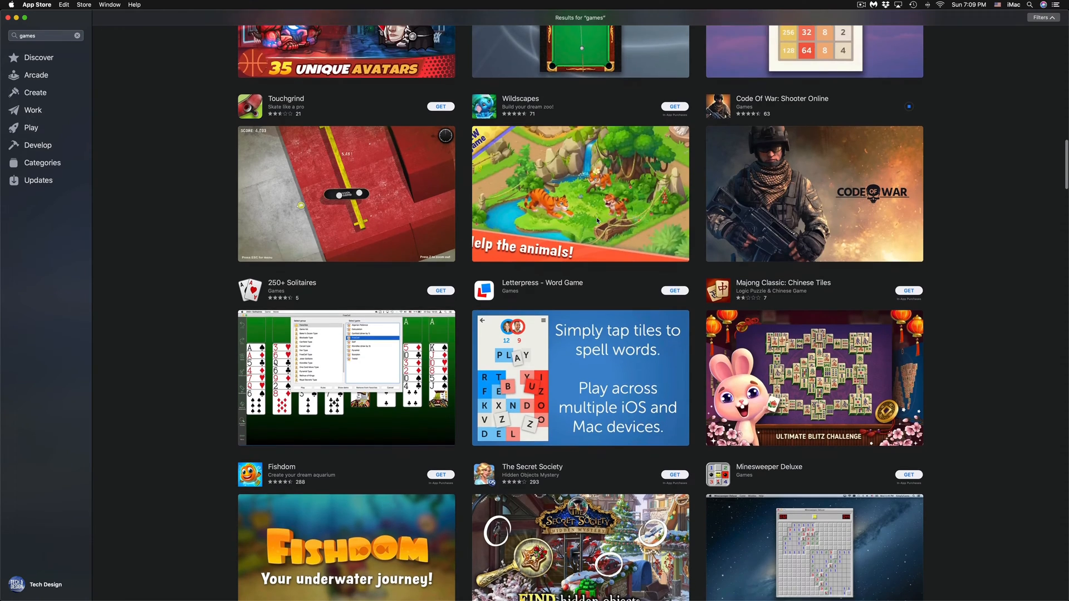
# Scroll far down the games results, past free titles like Chess Online and Domino.
pyautogui.scroll(-3)
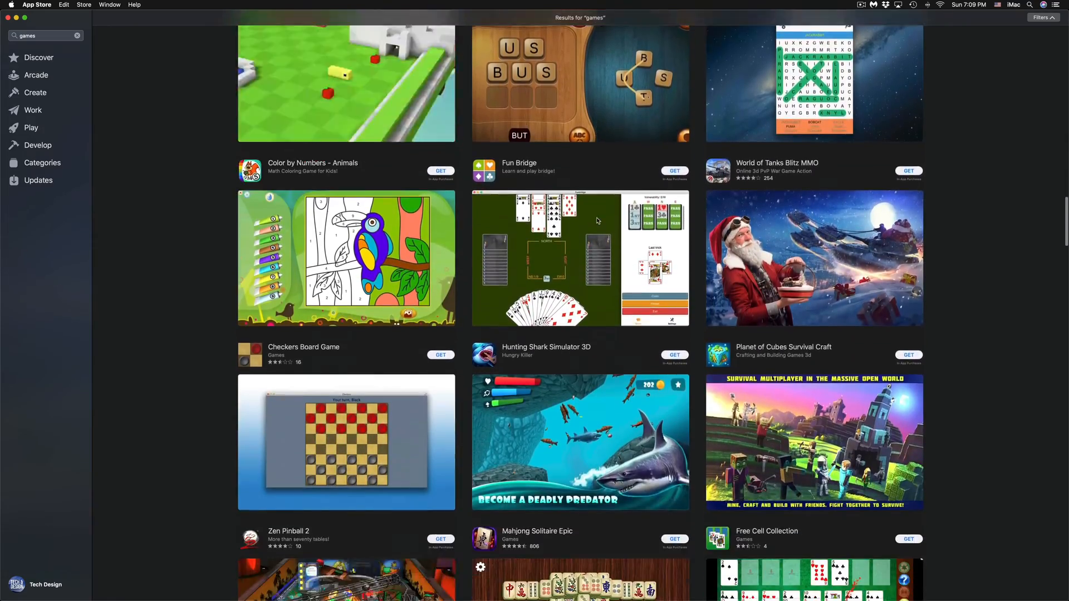
pyautogui.scroll(-3)
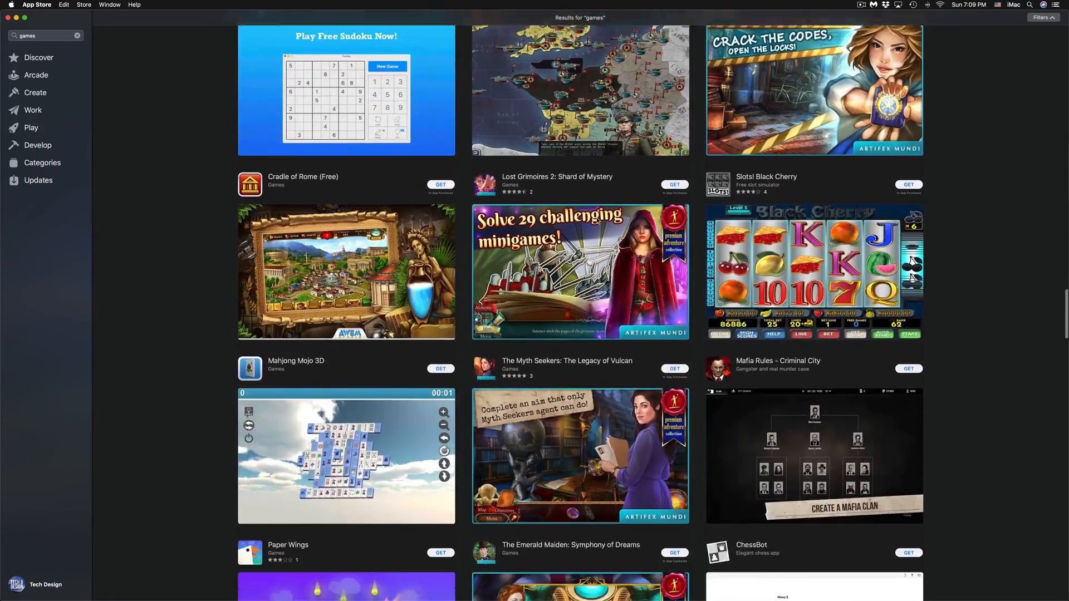
pyautogui.scroll(-3)
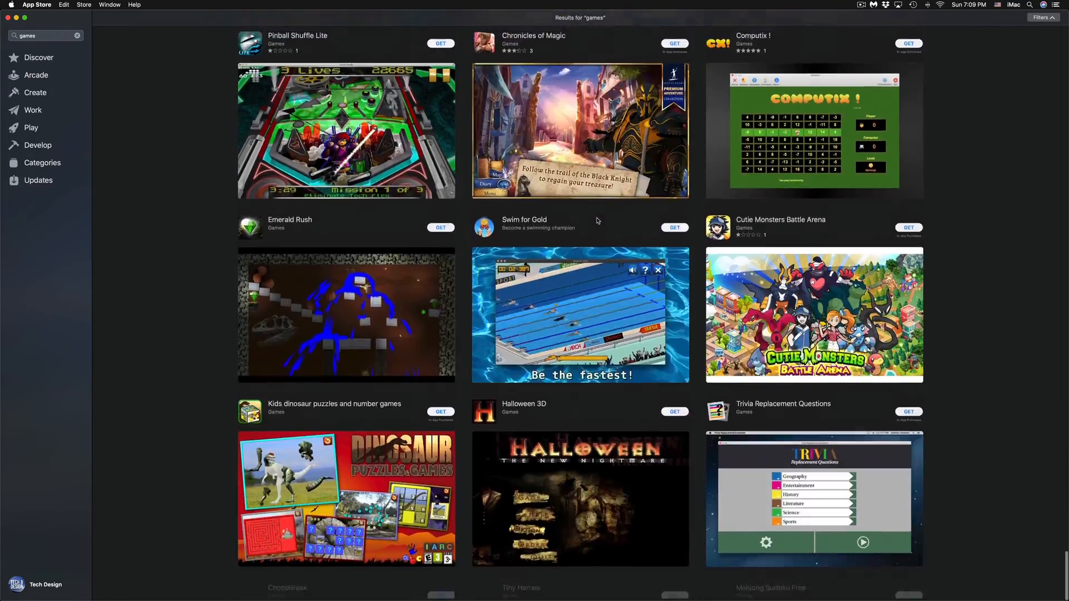
pyautogui.scroll(-3)
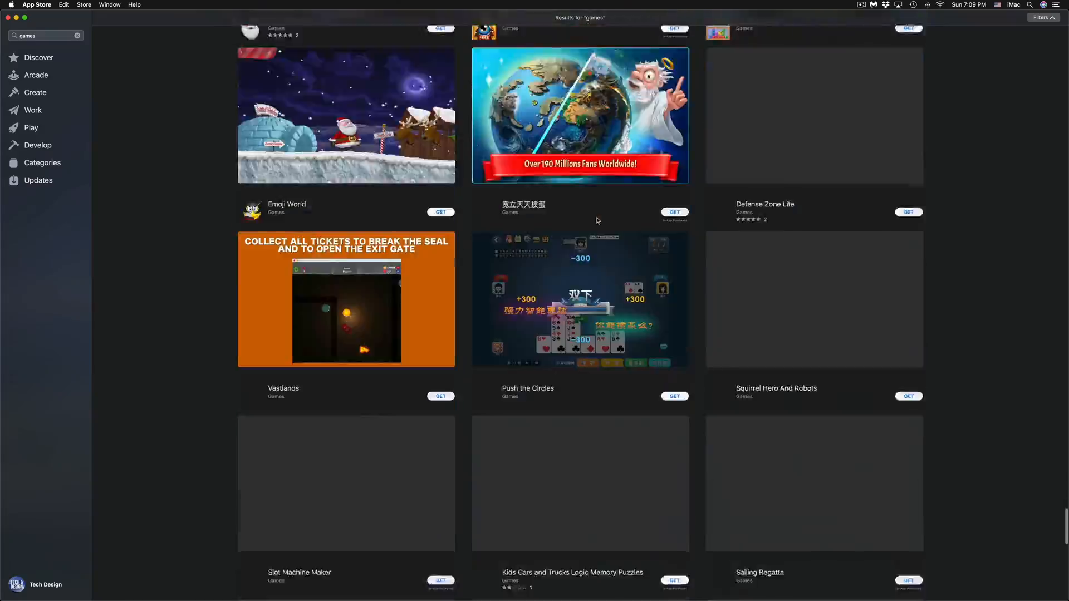
pyautogui.scroll(-3)
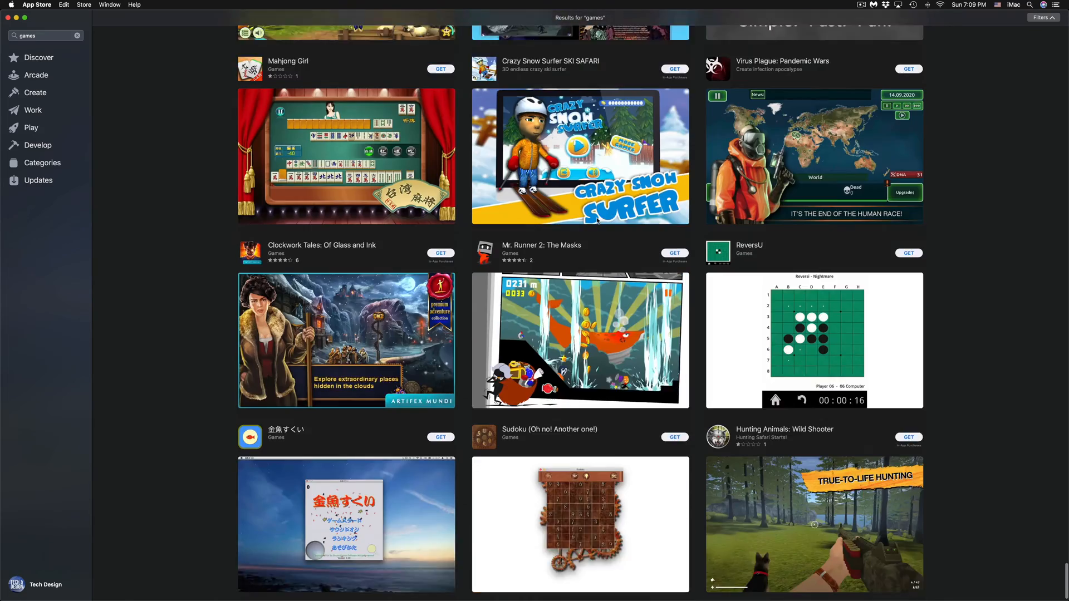
pyautogui.scroll(-3)
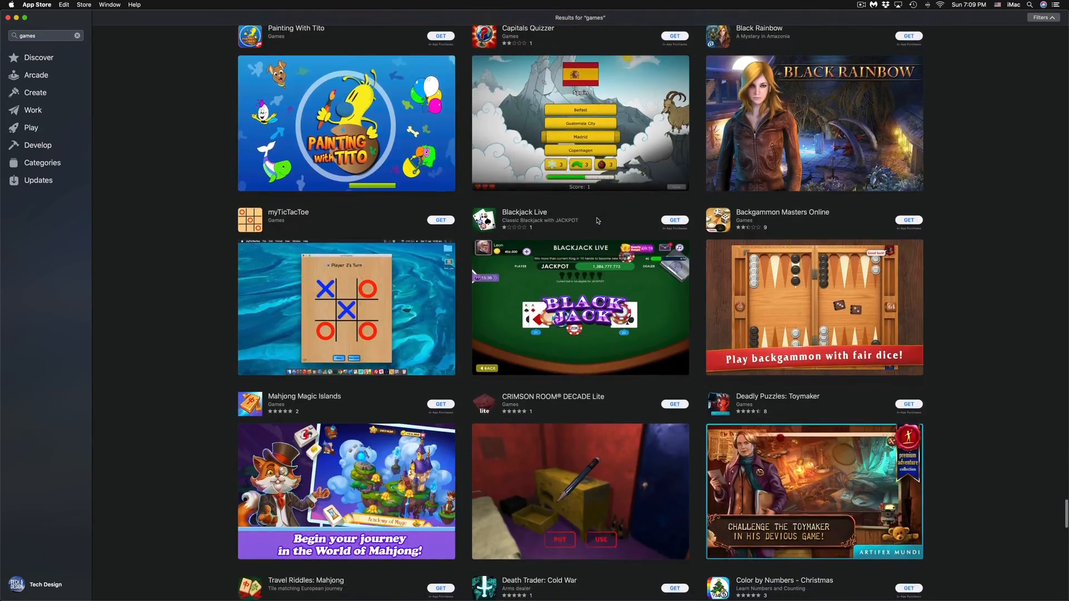
pyautogui.scroll(-3)
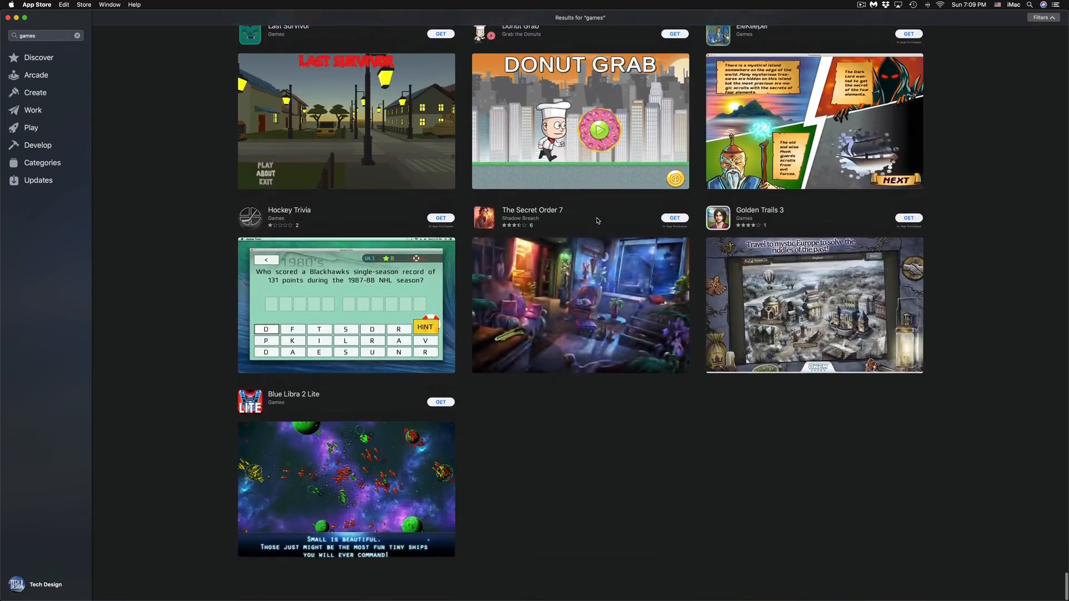
pyautogui.scroll(3)
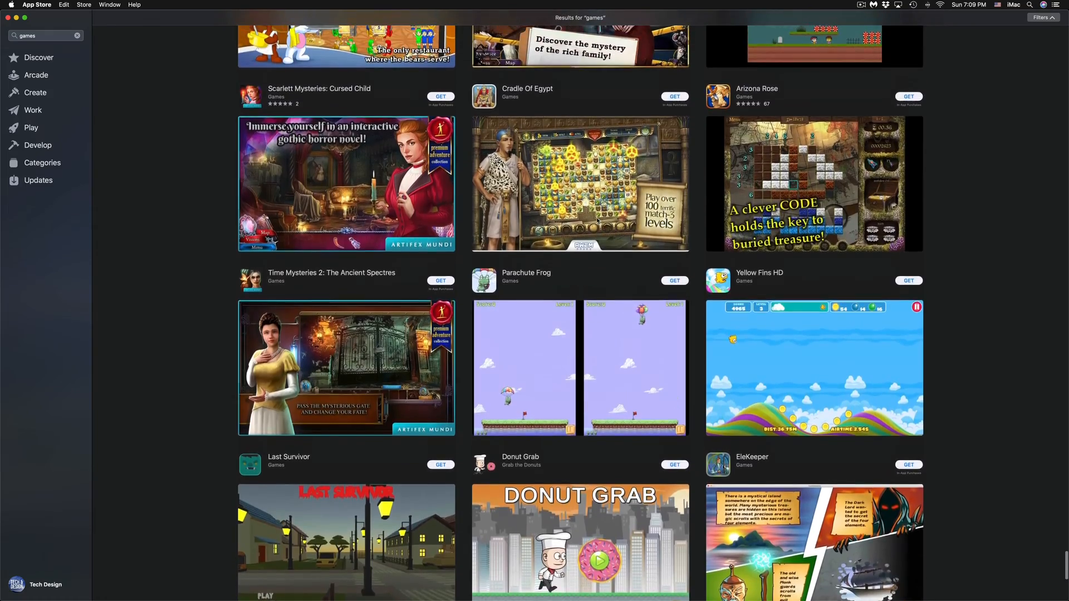
pyautogui.scroll(-3)
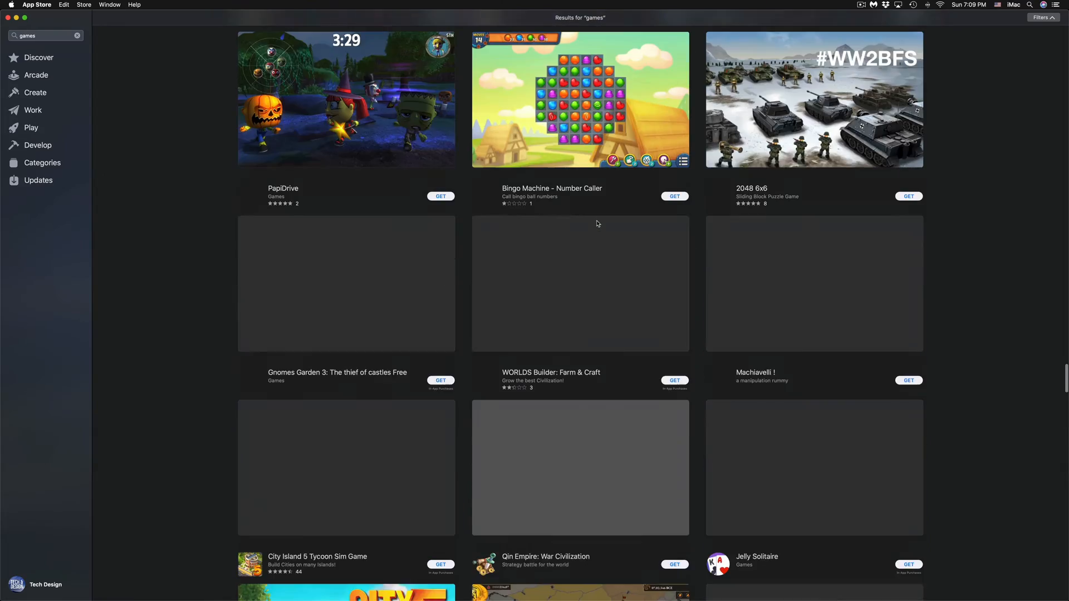
pyautogui.scroll(-3)
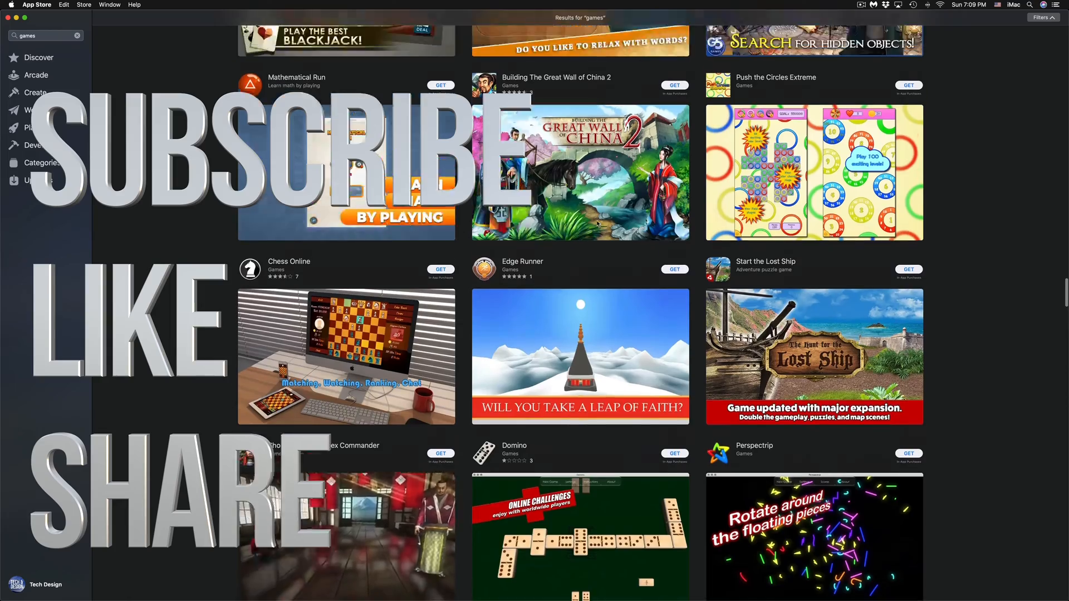